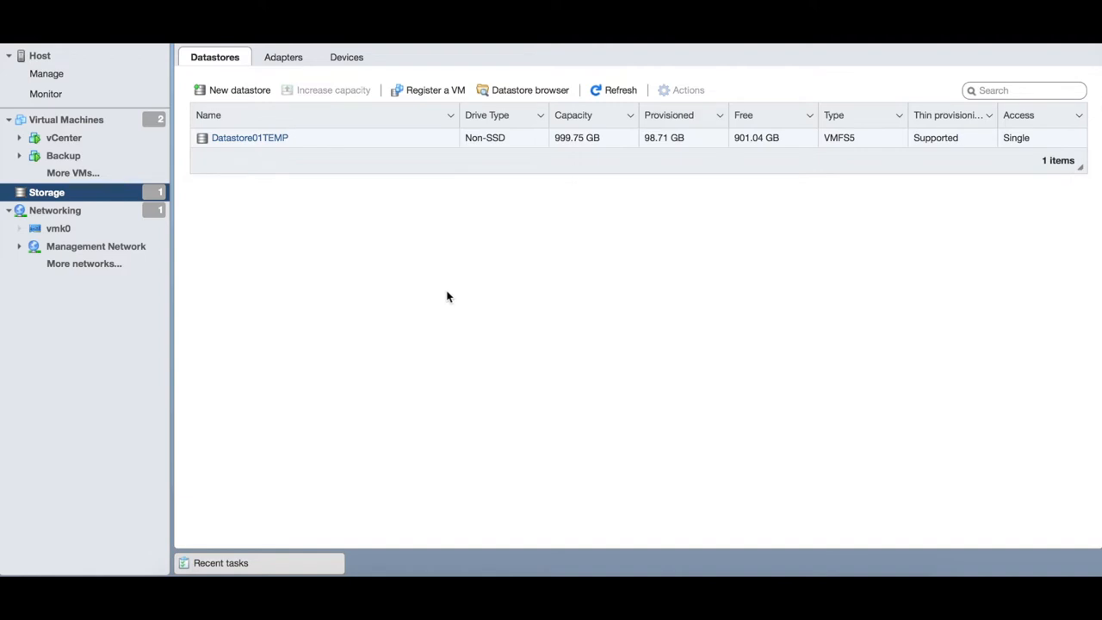
mouse_move(443, 226)
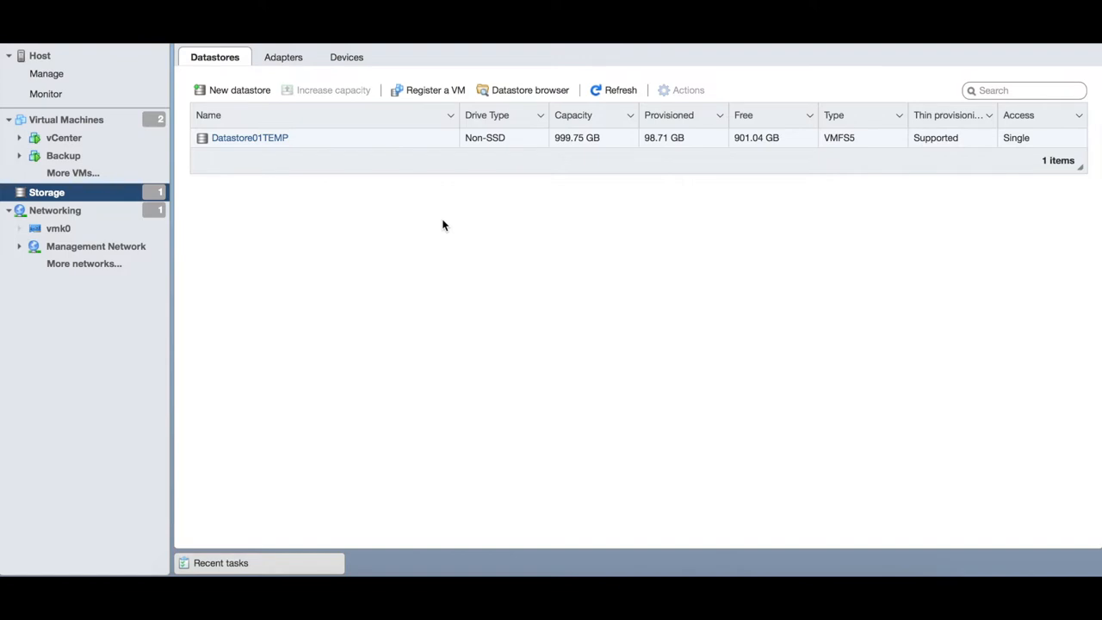
mouse_move(523, 230)
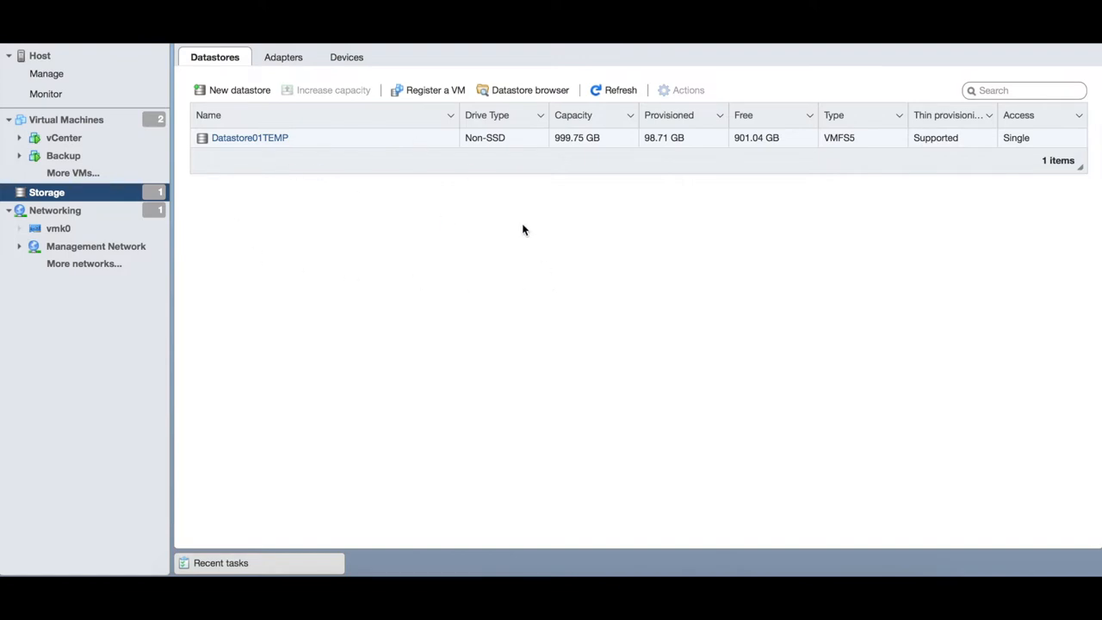
mouse_move(417, 200)
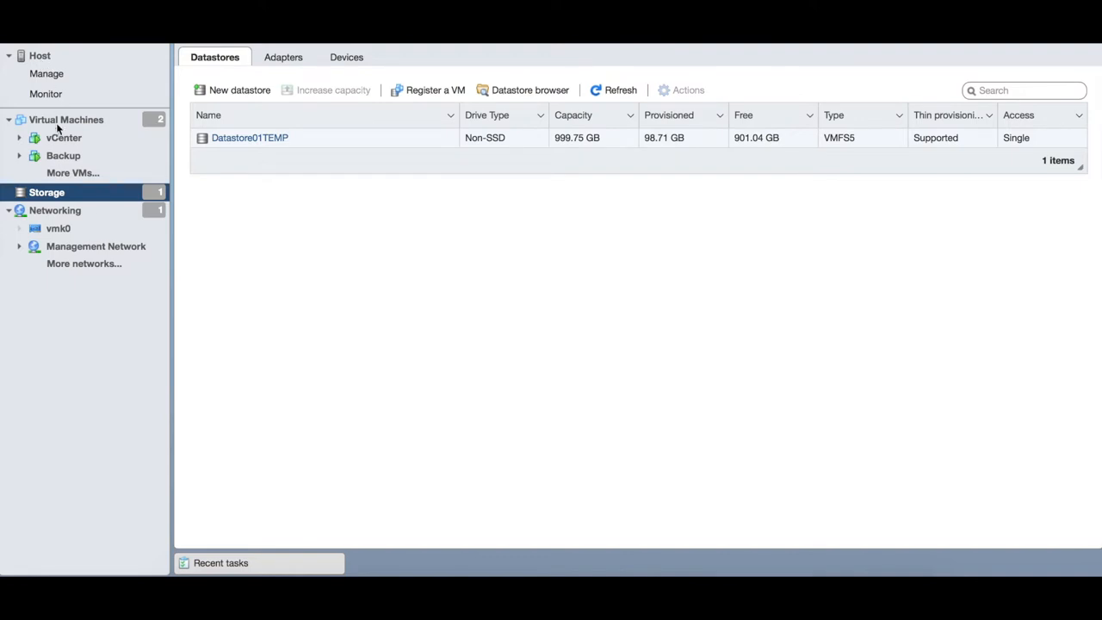
mouse_move(67, 206)
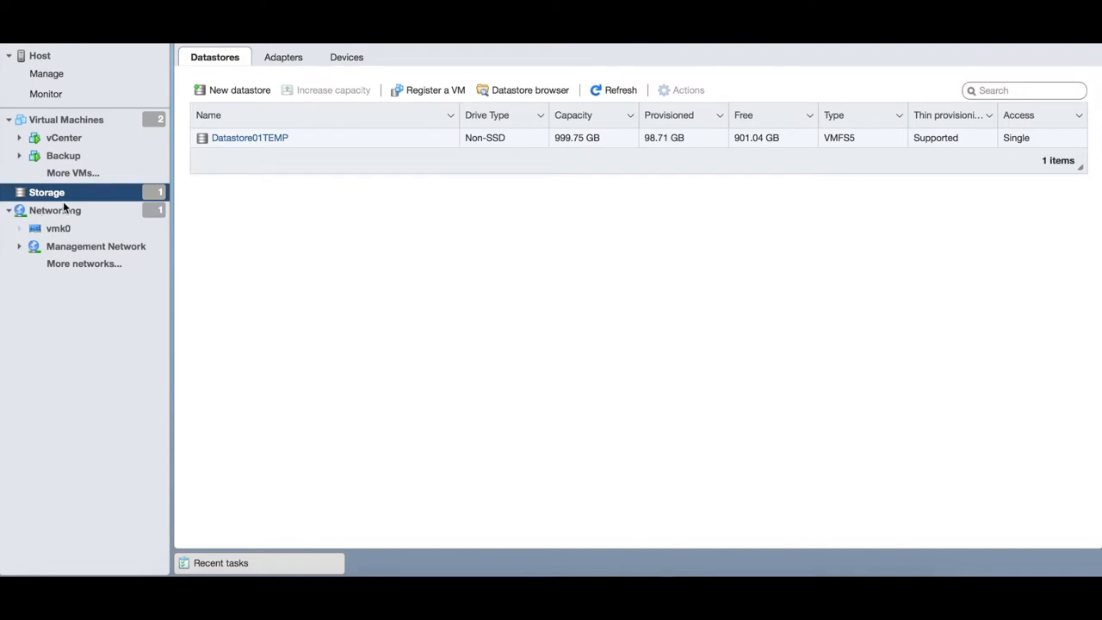
mouse_move(57, 220)
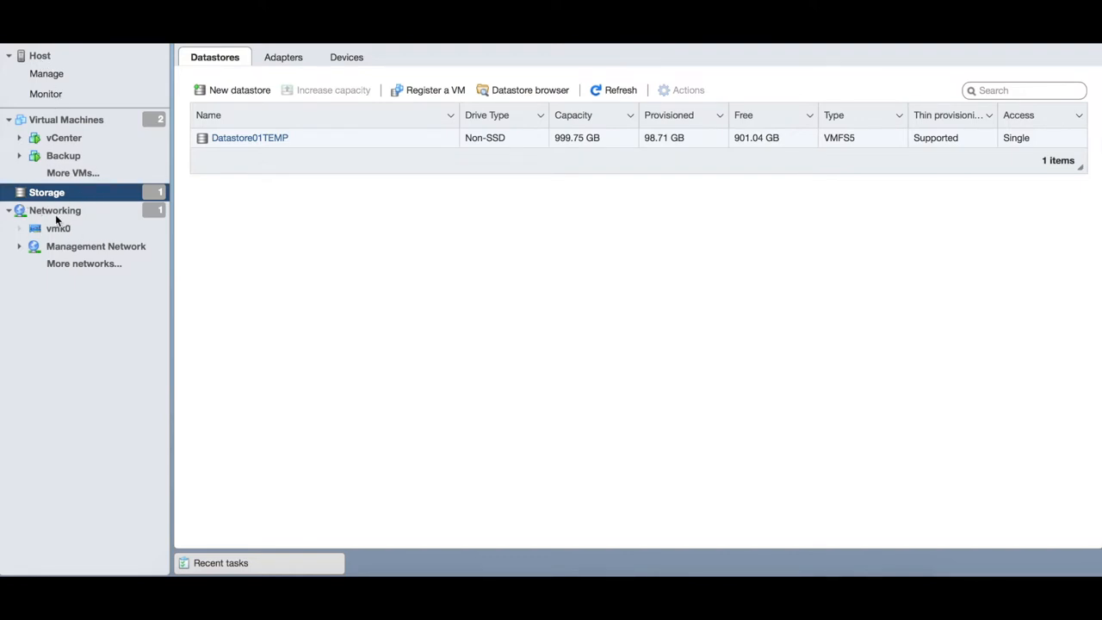
Open Networking to list the VM Network and Management Network port groups on vSwitch0.
click(56, 210)
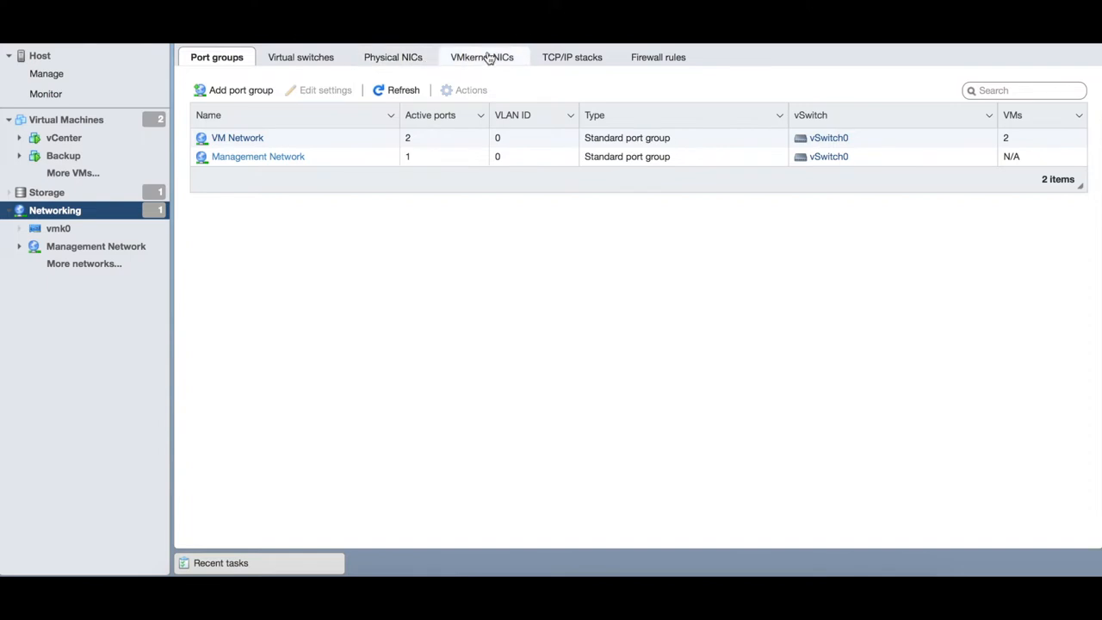
mouse_move(643, 78)
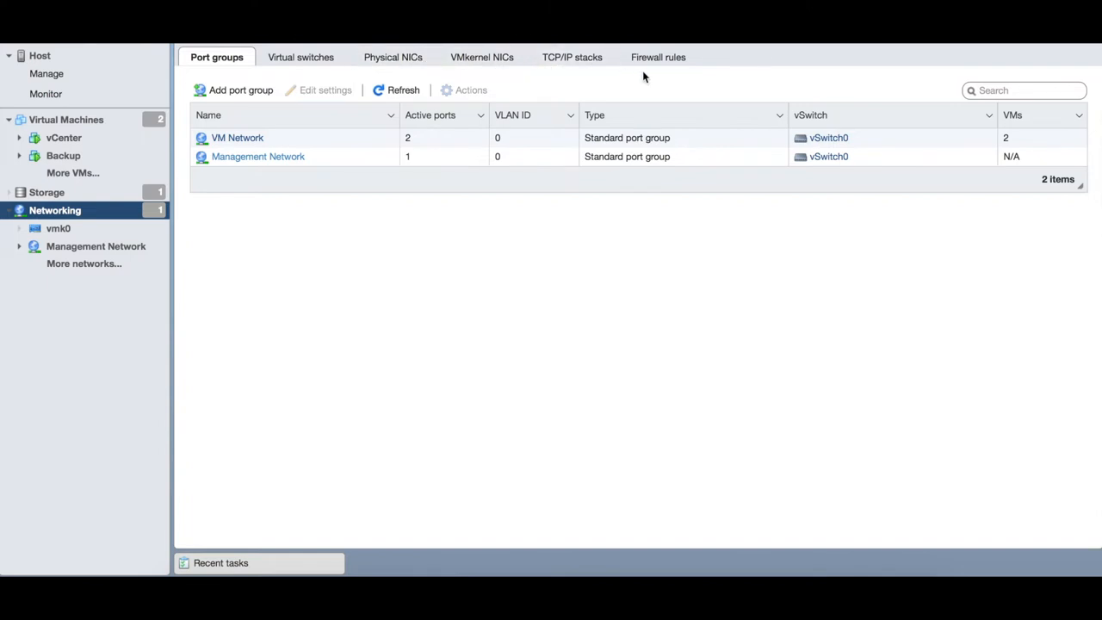
mouse_move(581, 250)
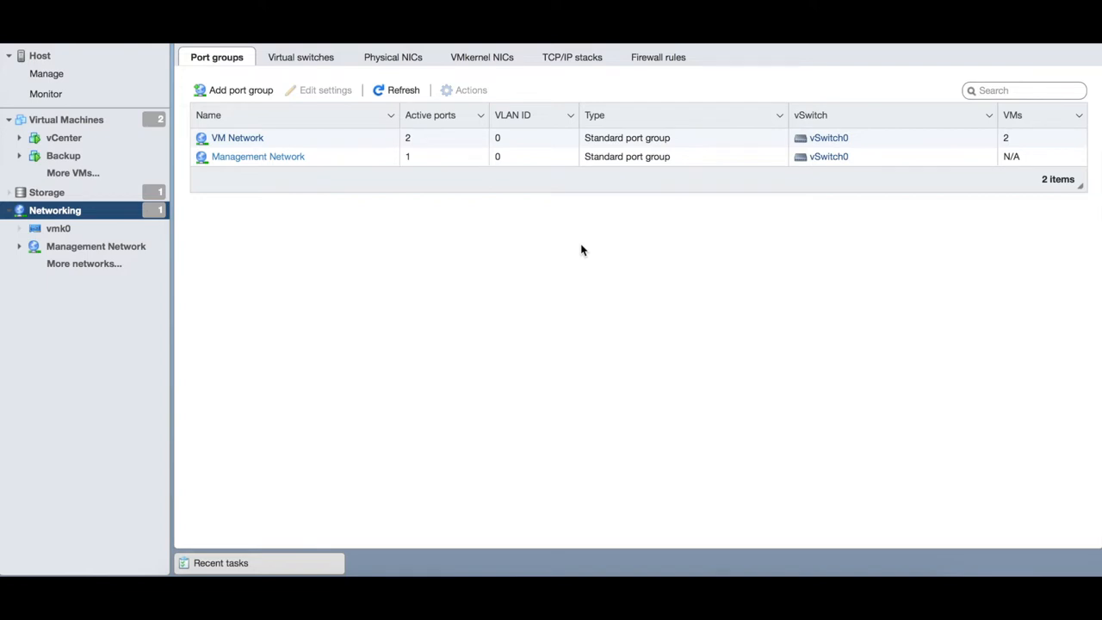
mouse_move(339, 184)
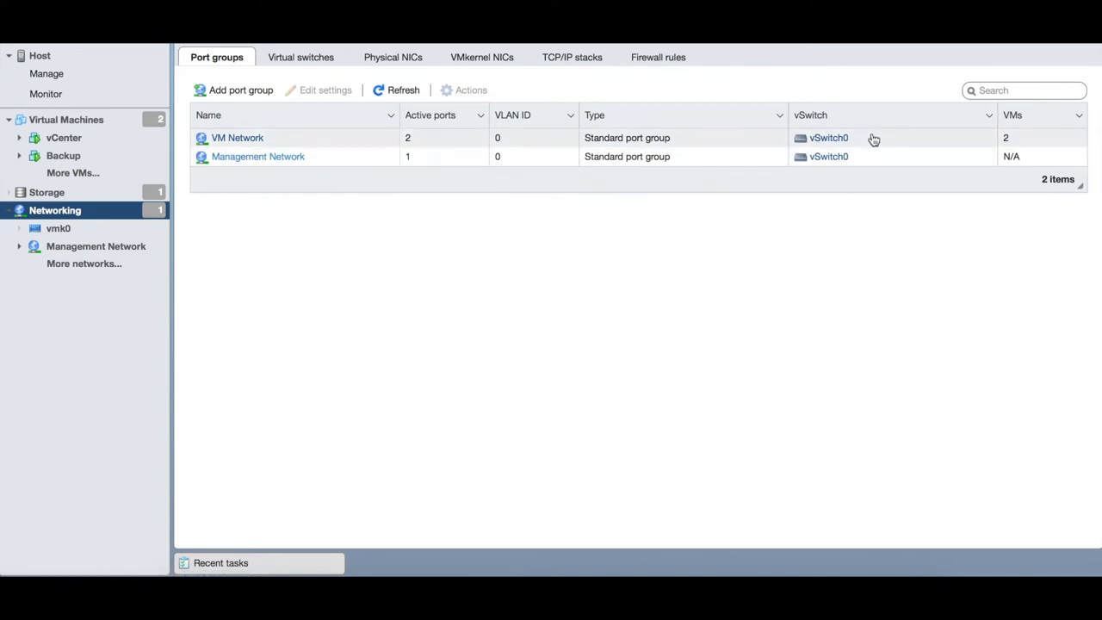
mouse_move(237, 211)
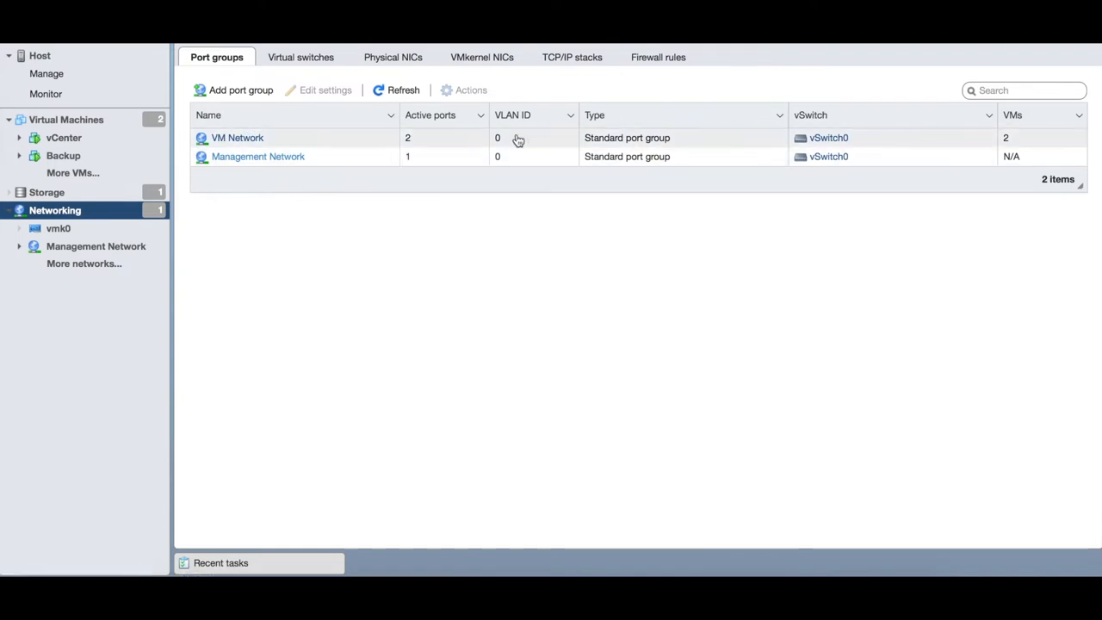
mouse_move(825, 193)
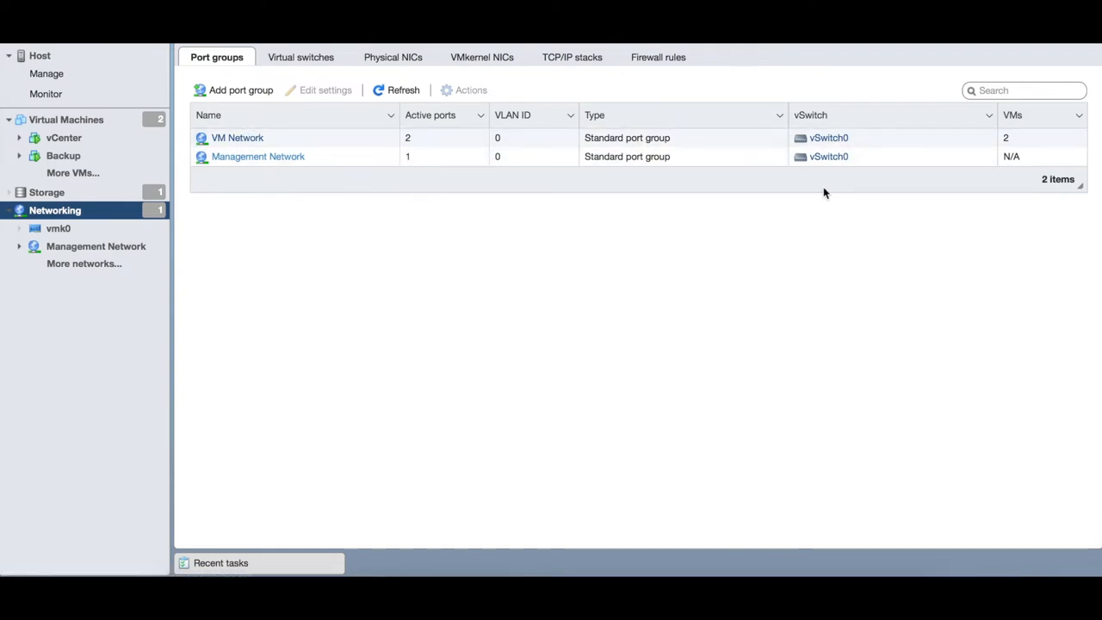
mouse_move(684, 192)
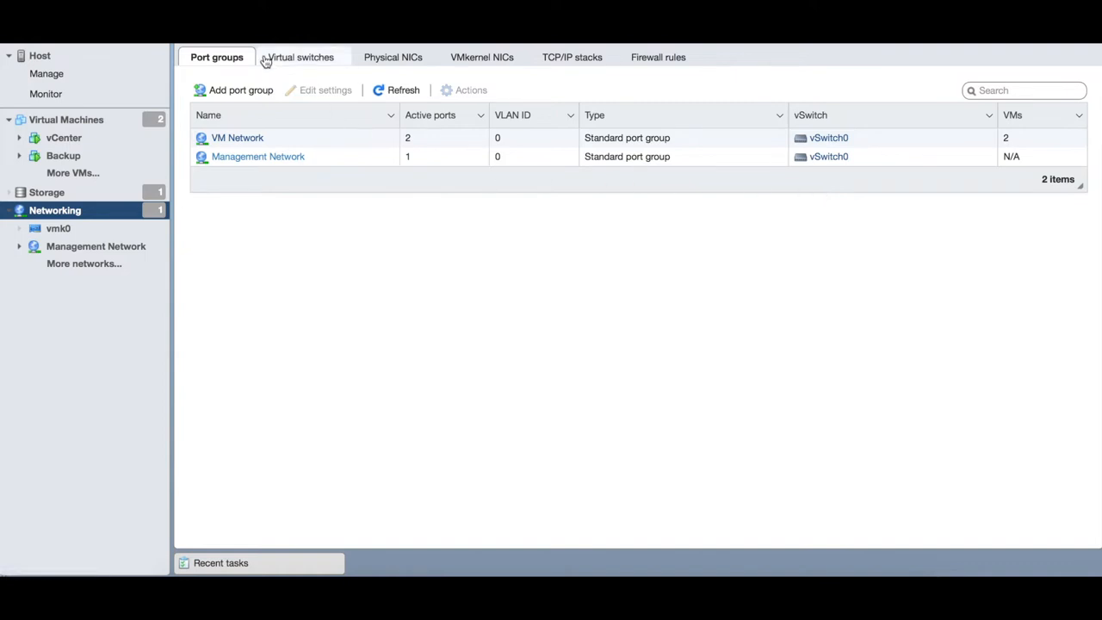
Show the virtual switches list, where vSwitch0 has 2 port groups and 1 uplink.
click(300, 57)
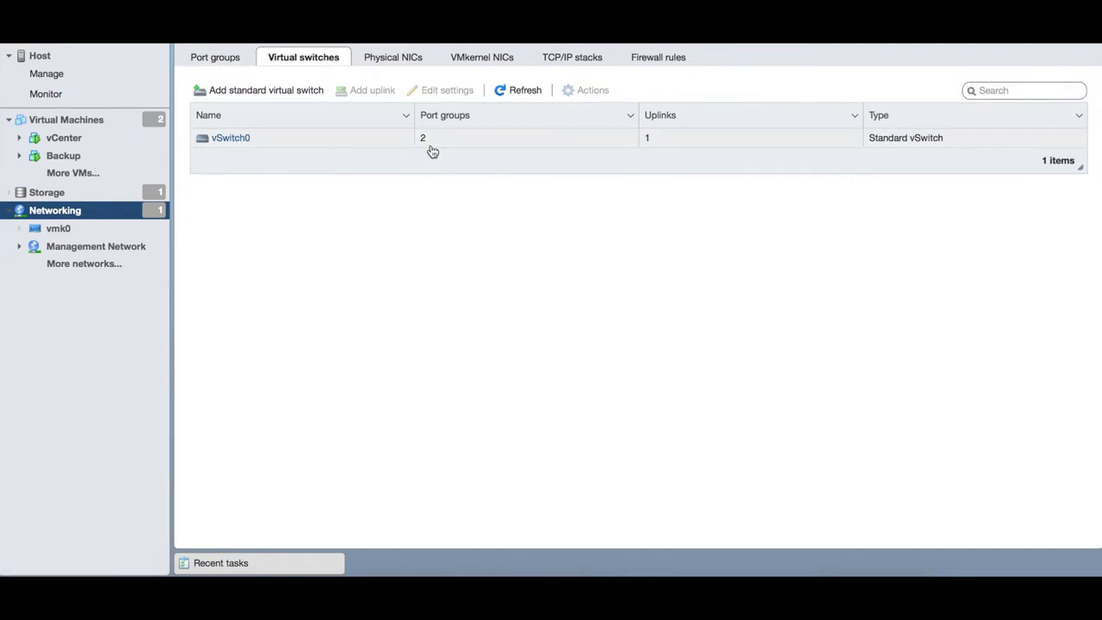
mouse_move(618, 144)
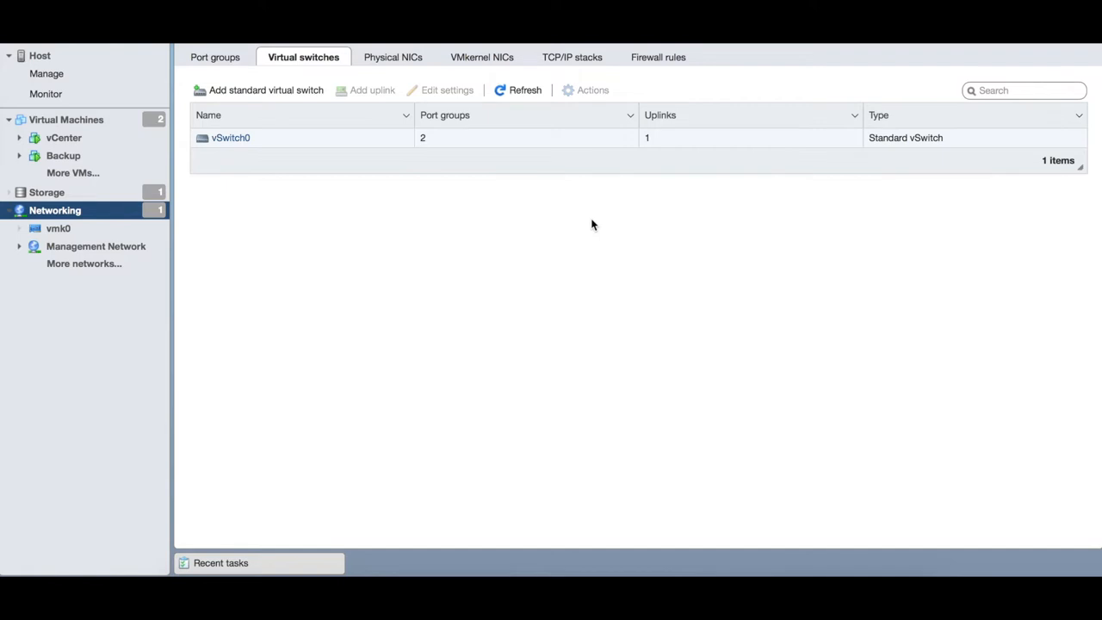
mouse_move(676, 155)
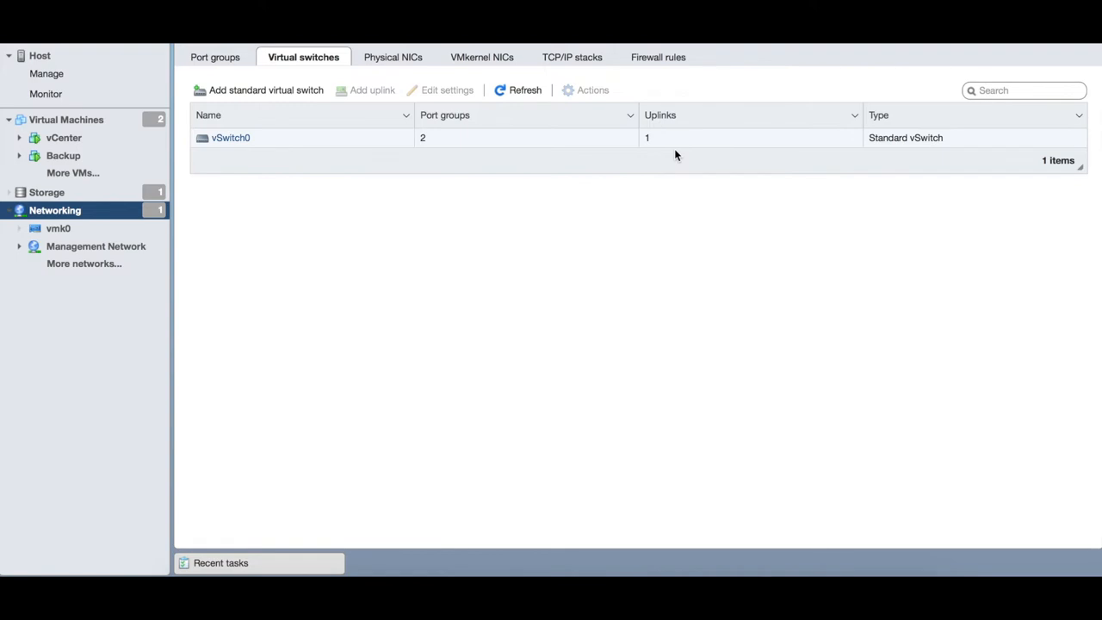
mouse_move(373, 175)
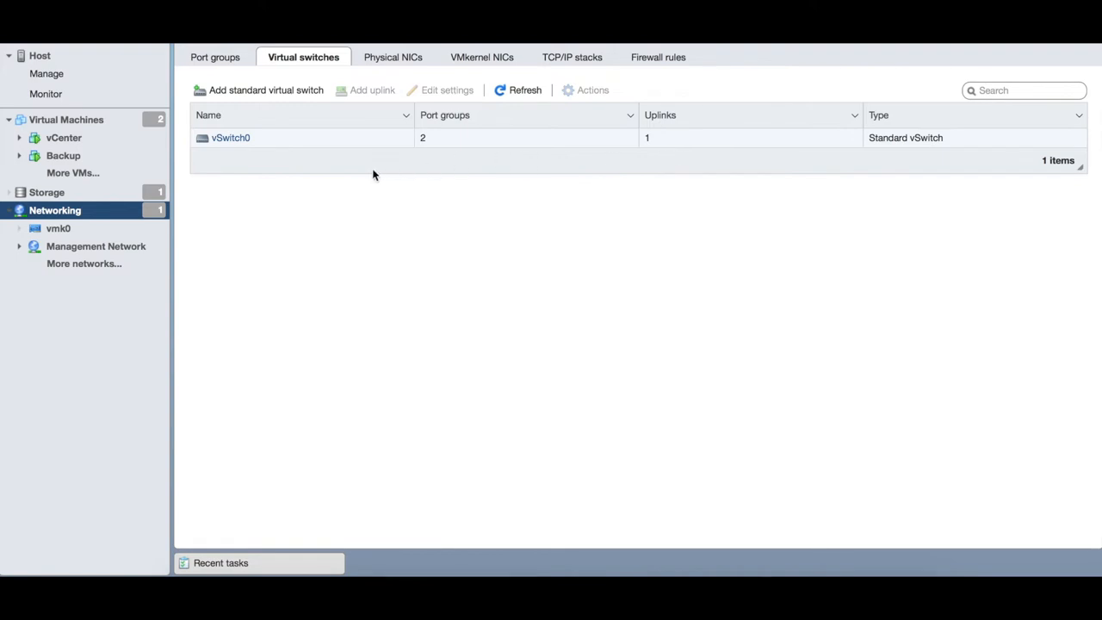
mouse_move(266, 90)
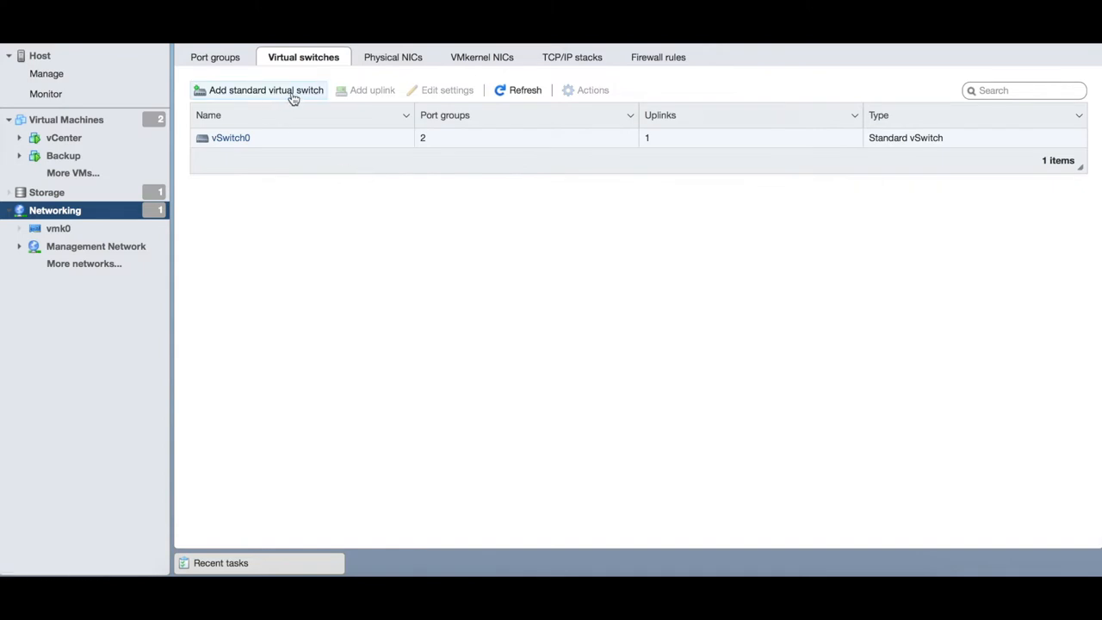
Begin adding a standard virtual switch named vSwitch1.
click(266, 89)
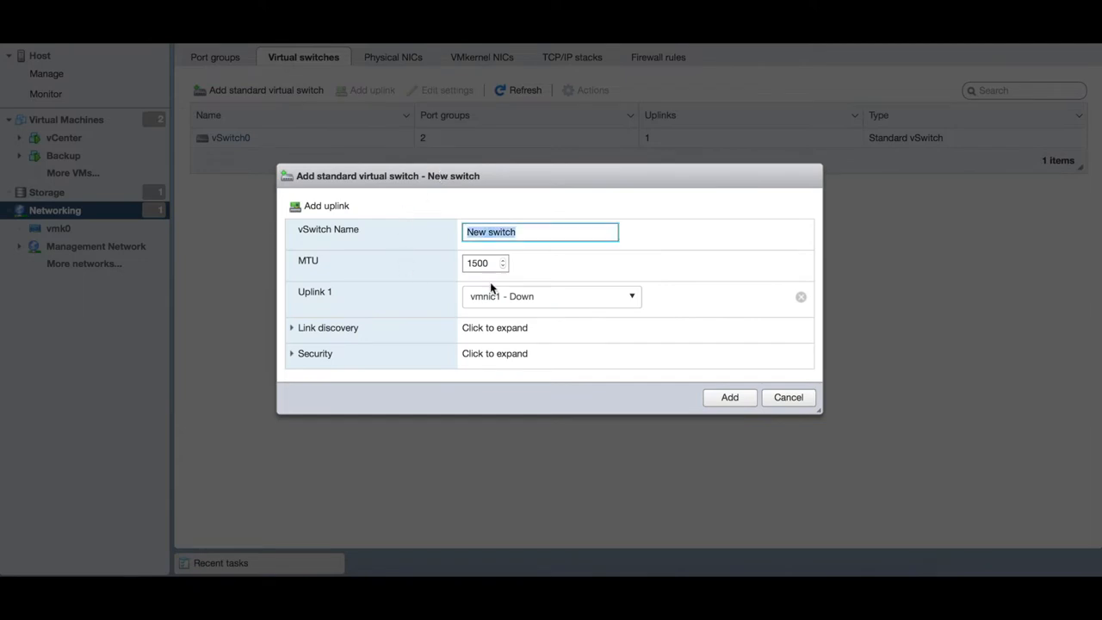
mouse_move(337, 229)
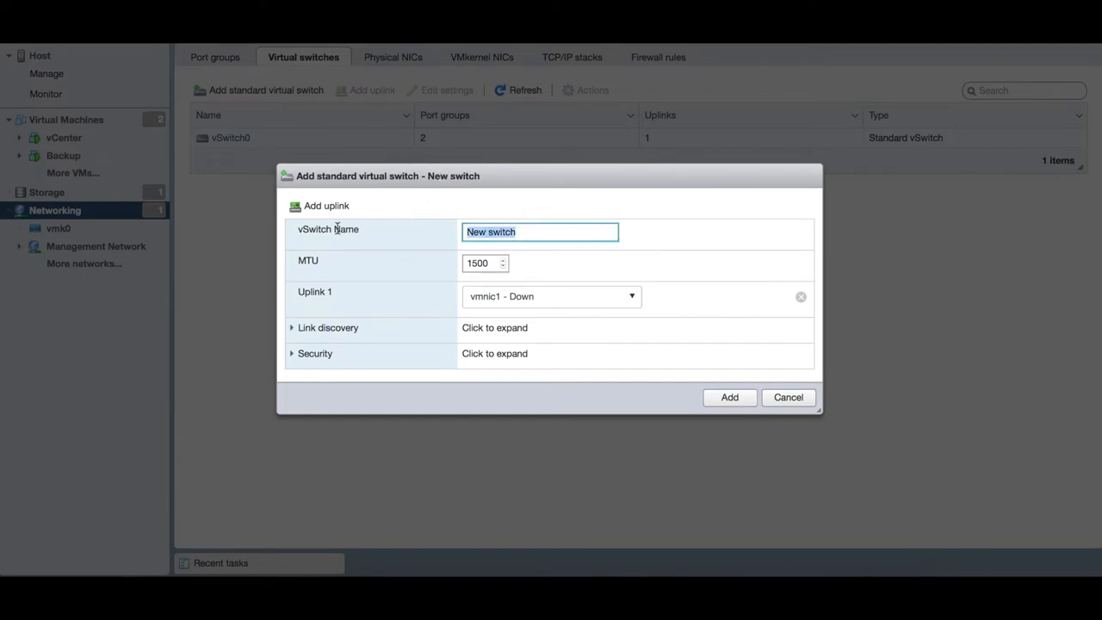
mouse_move(541, 232)
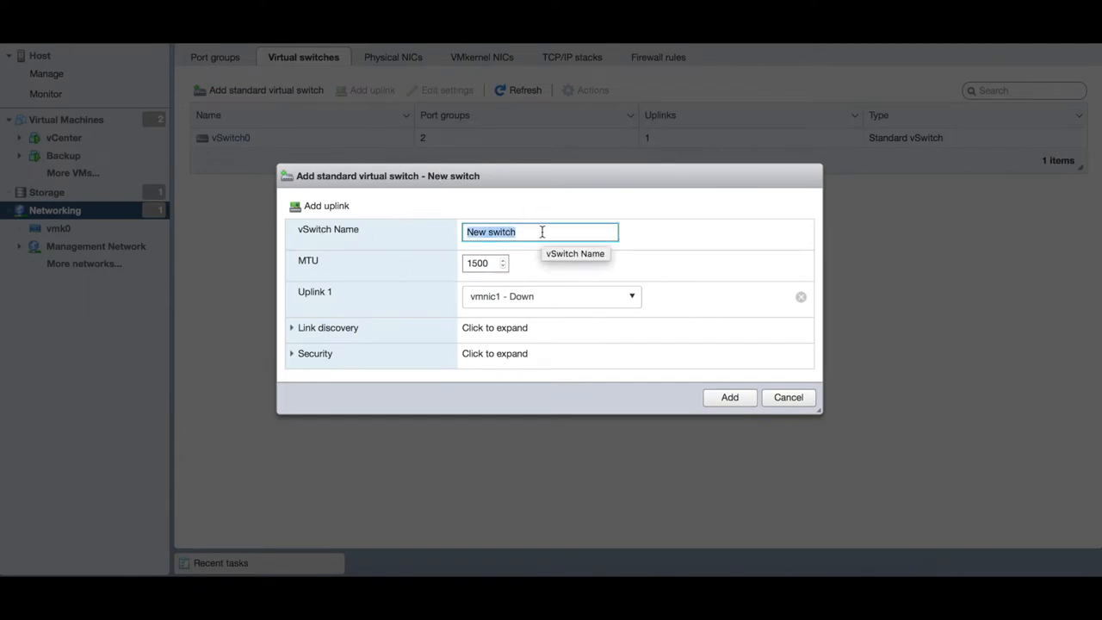
text(v)
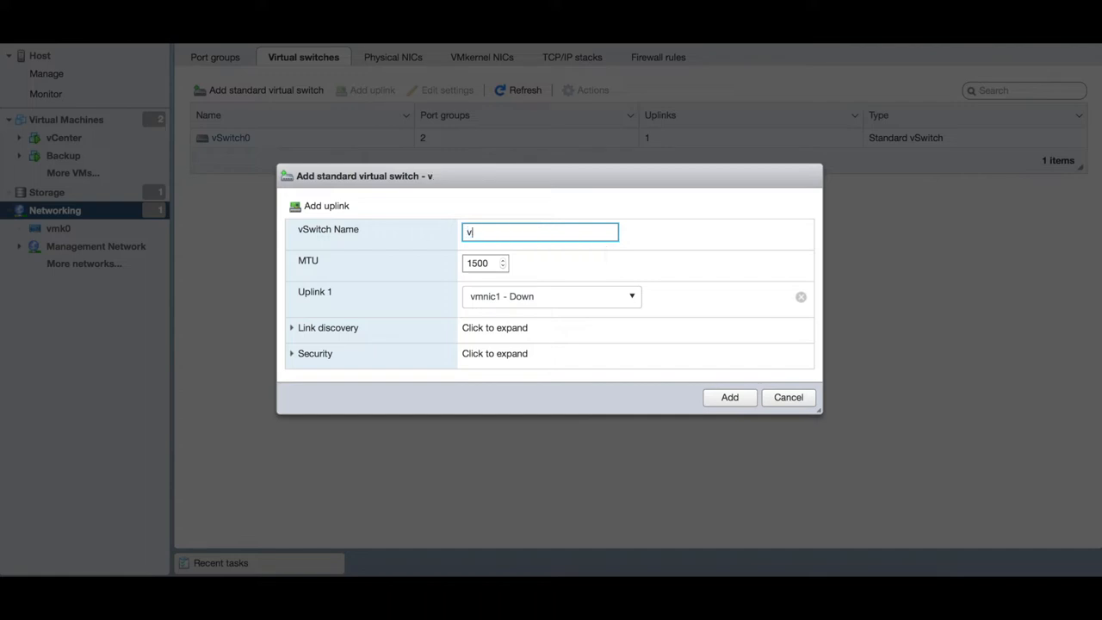
text(Switch1)
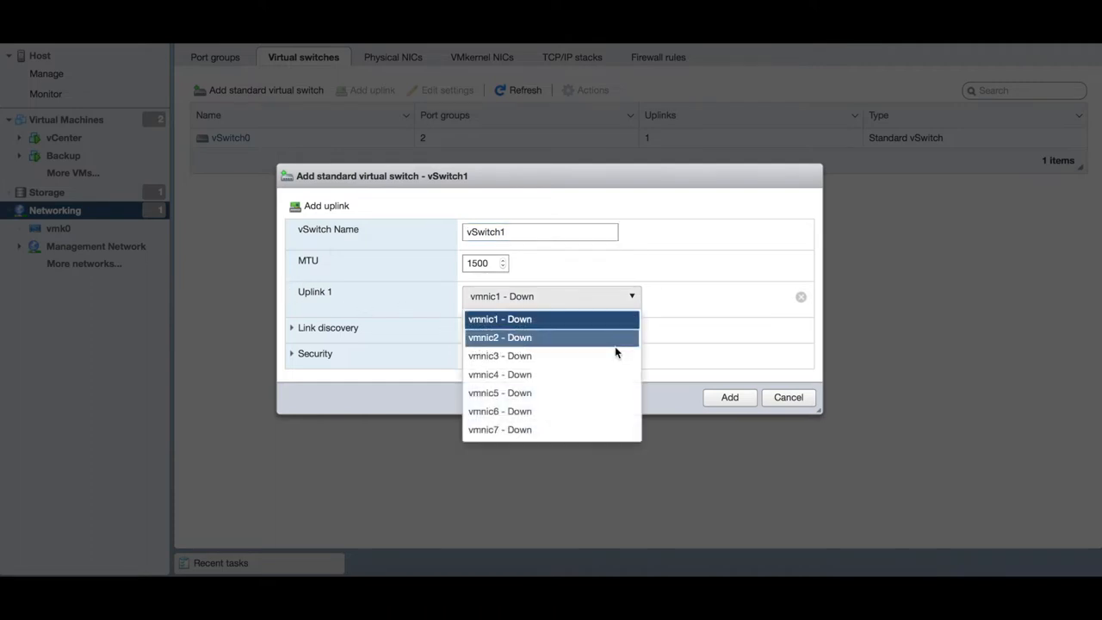
mouse_move(499, 392)
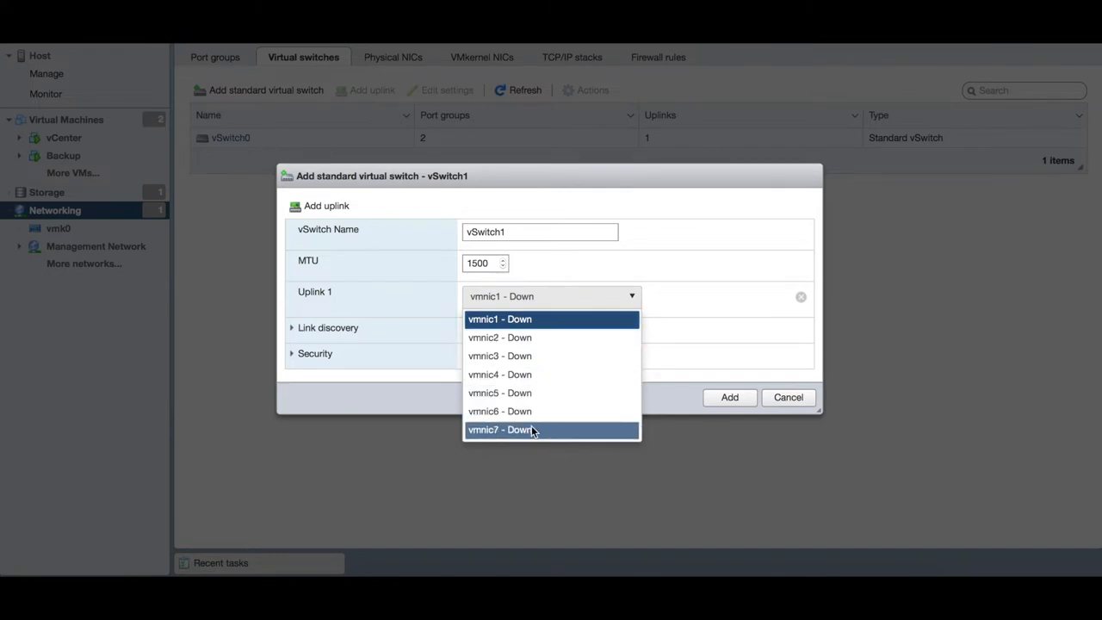
mouse_move(499, 374)
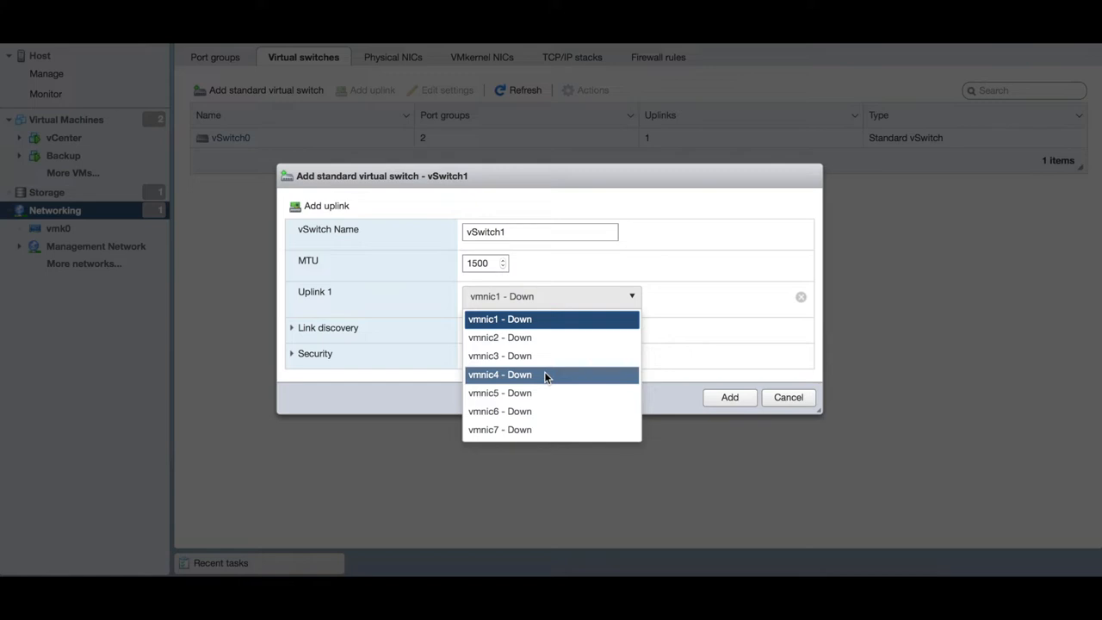
mouse_move(529, 382)
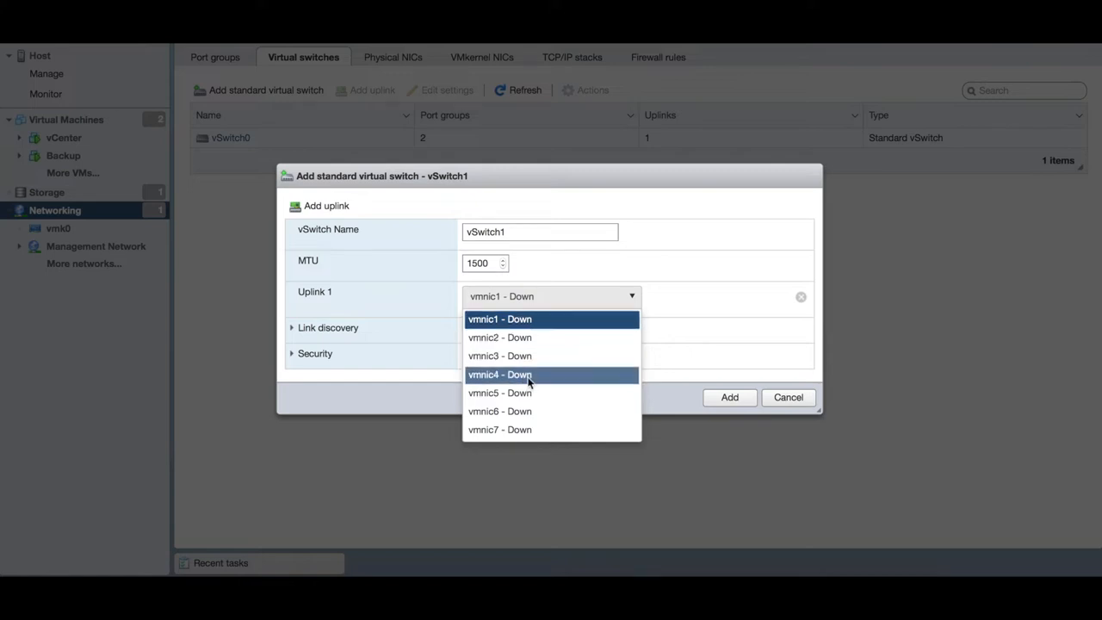
Choose vmnic5 as Uplink 1 for vSwitch1.
click(499, 319)
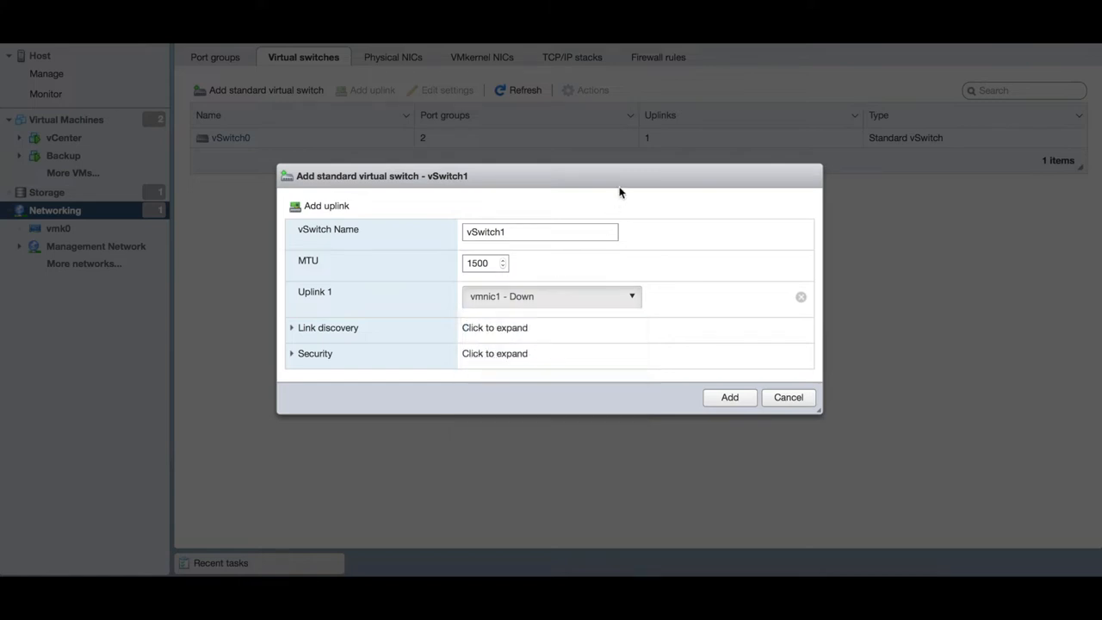
mouse_move(655, 169)
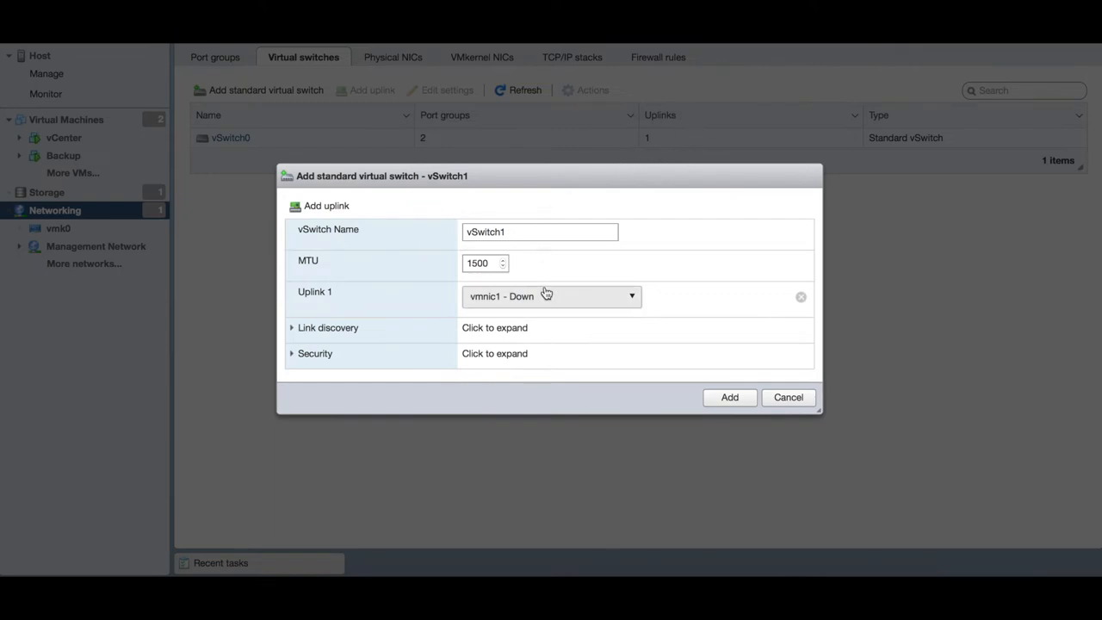
click(551, 295)
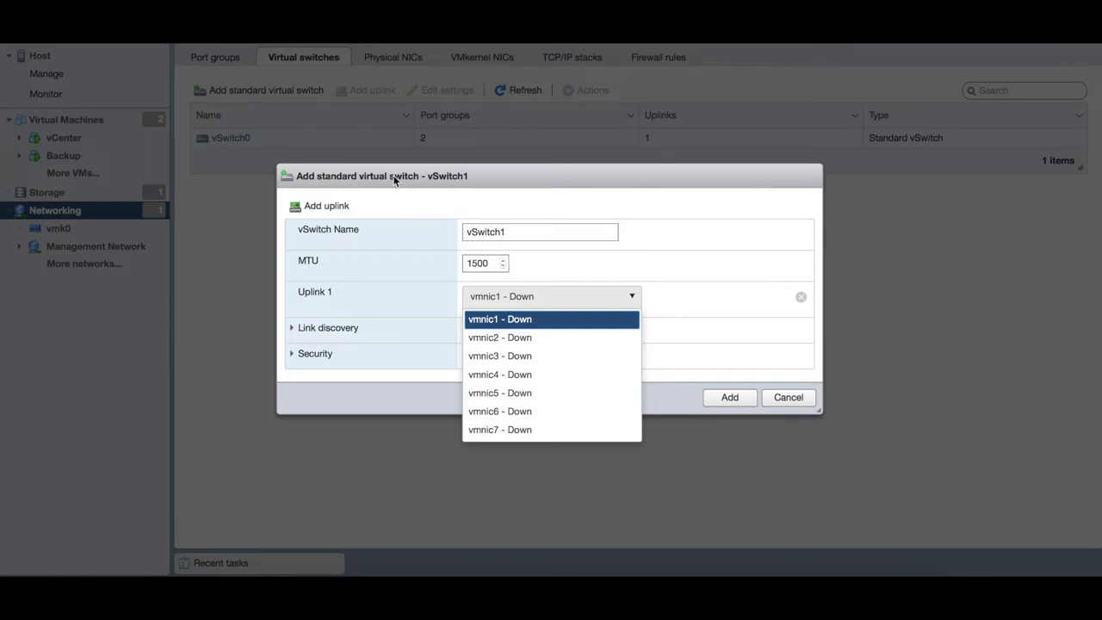
mouse_move(460, 178)
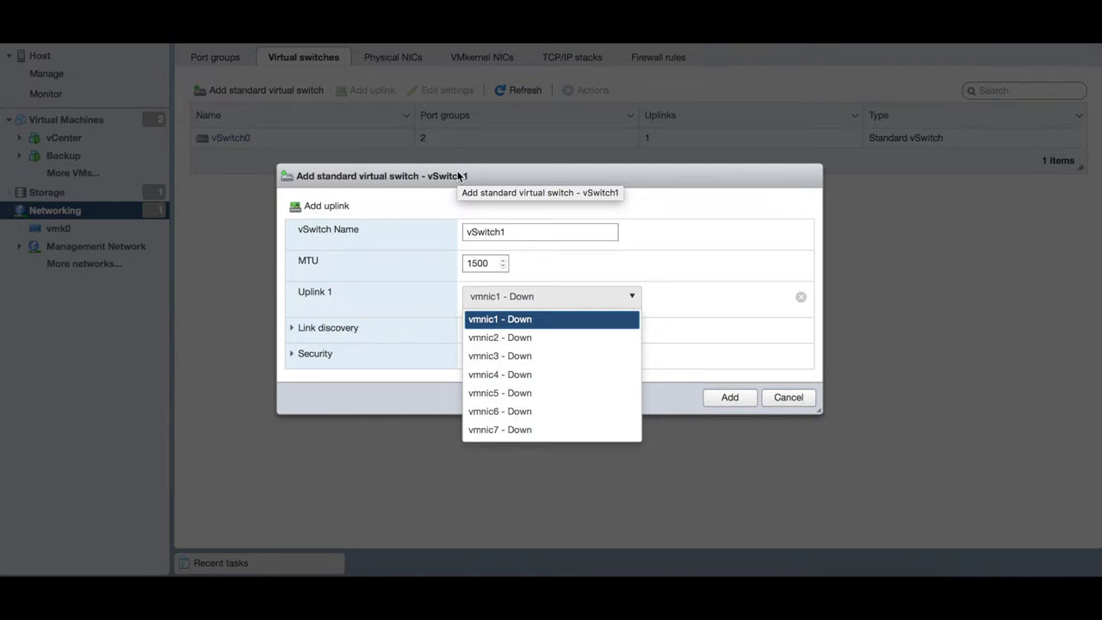
mouse_move(499, 355)
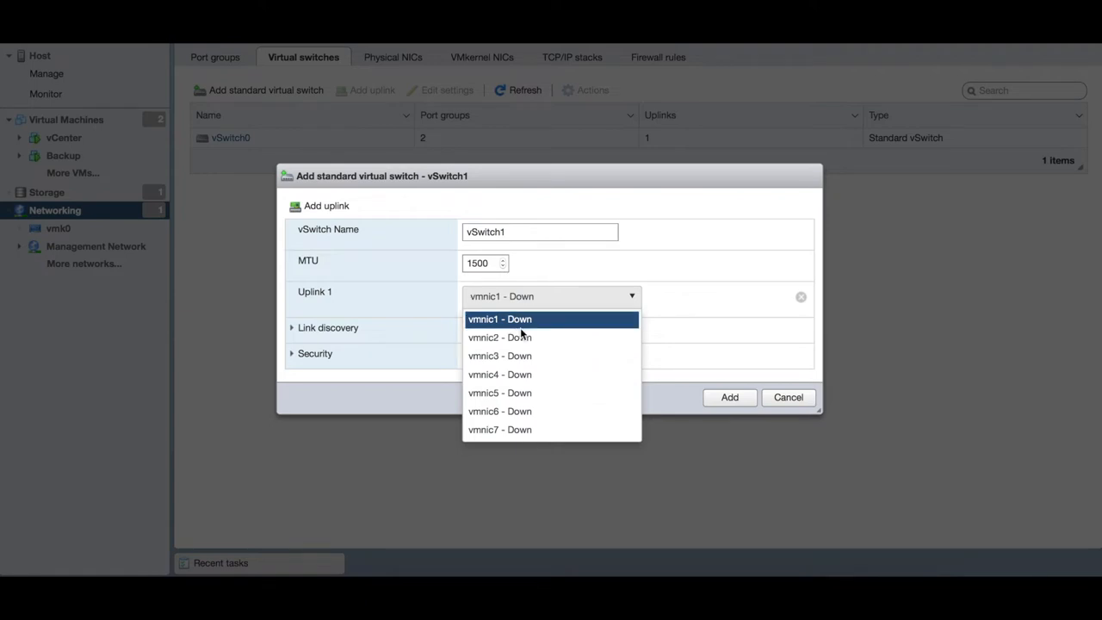
mouse_move(504, 328)
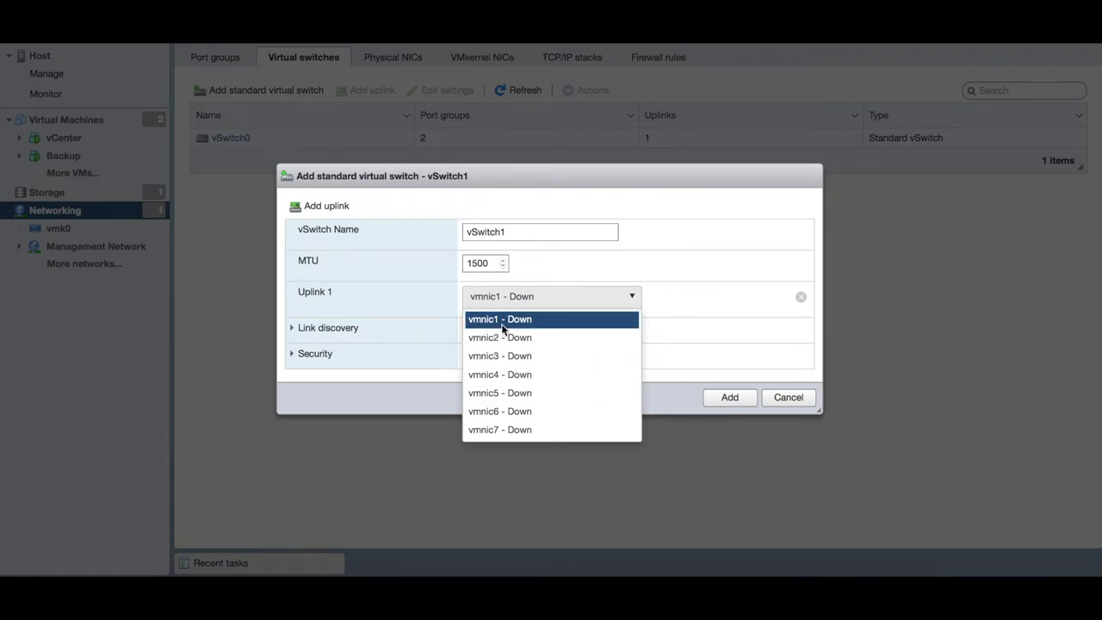
mouse_move(500, 337)
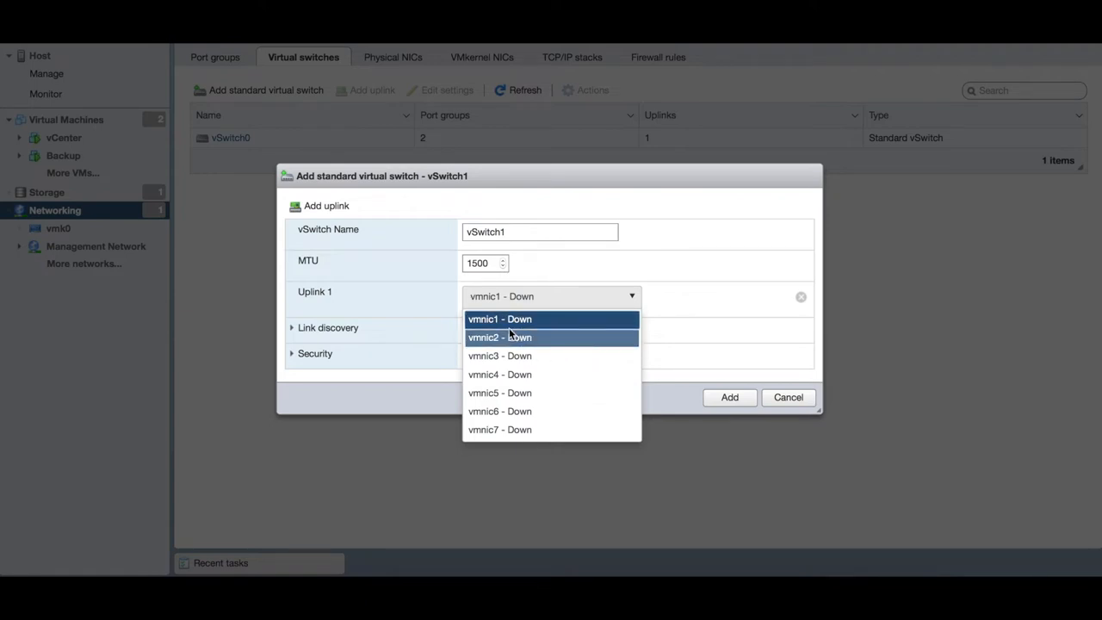
mouse_move(499, 429)
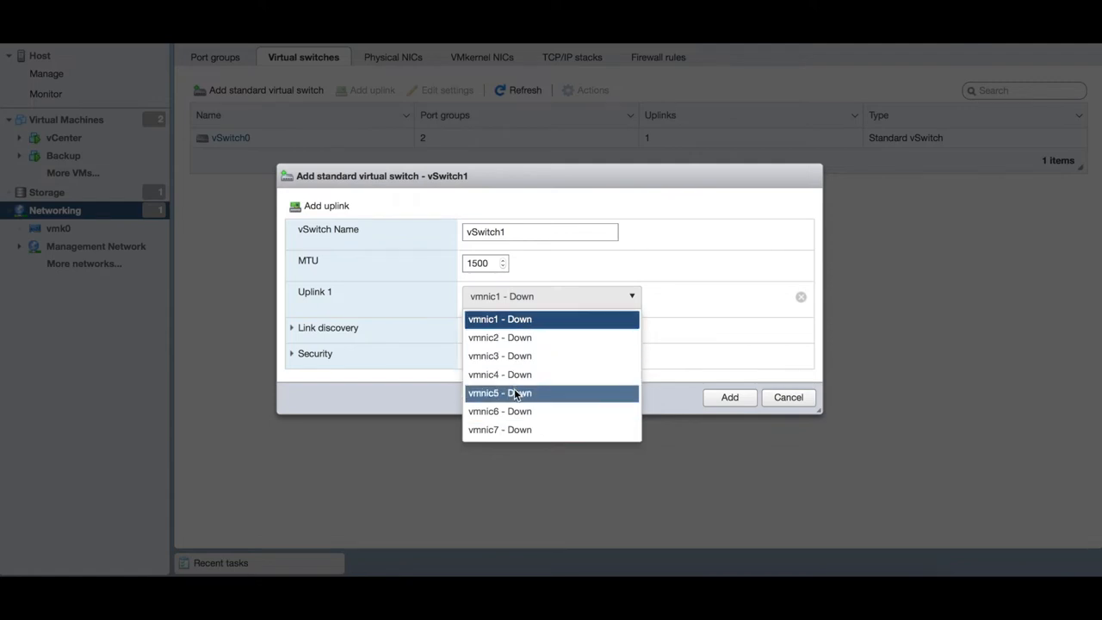
click(499, 393)
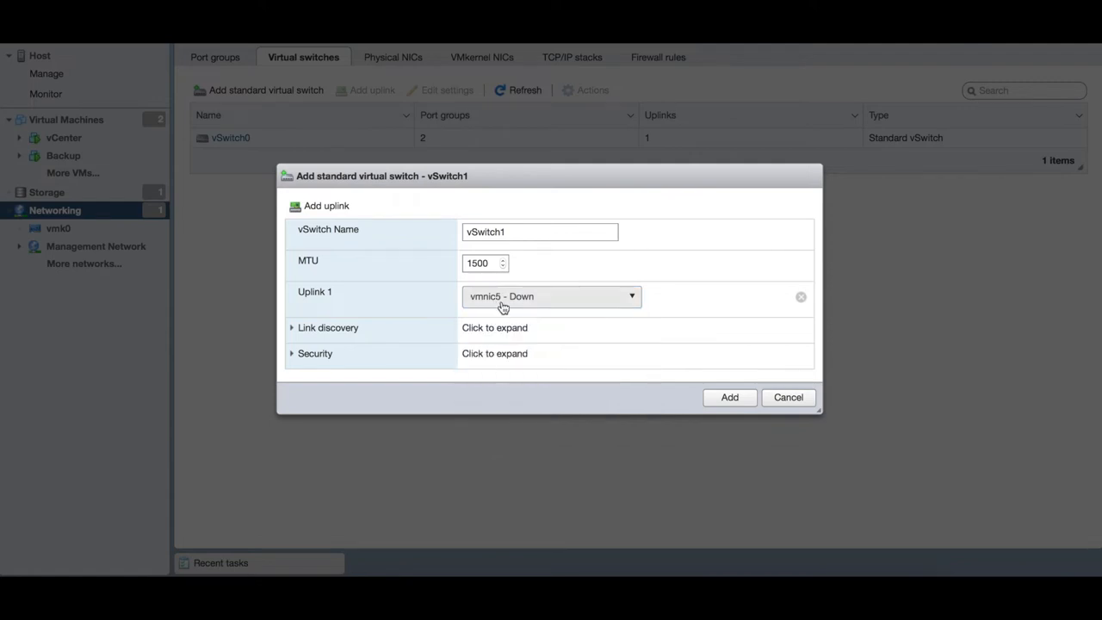
mouse_move(516, 313)
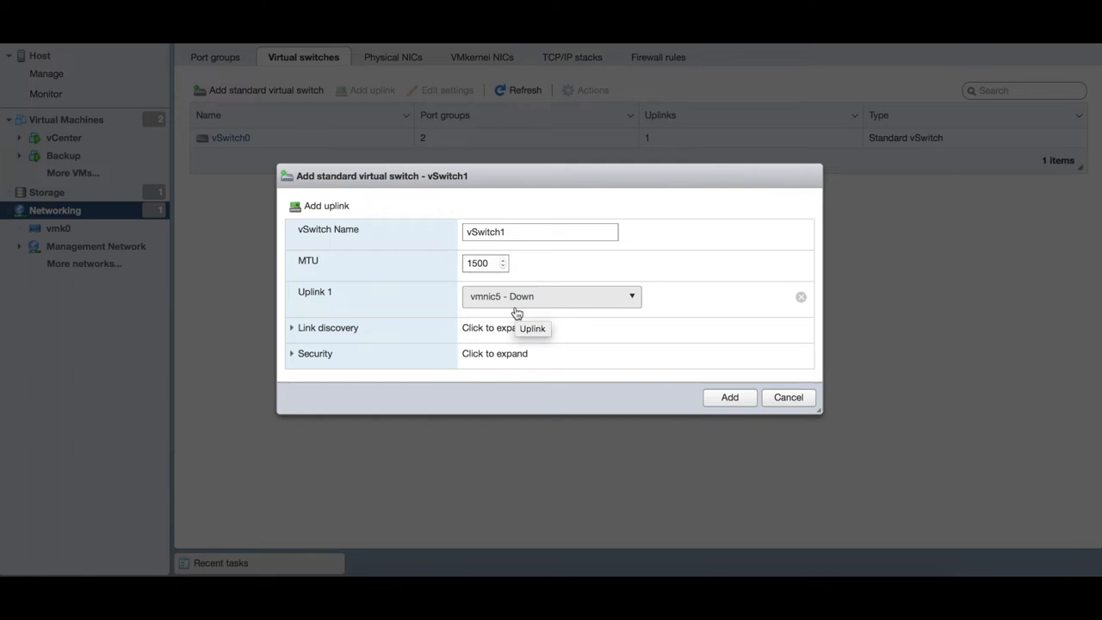
mouse_move(378, 268)
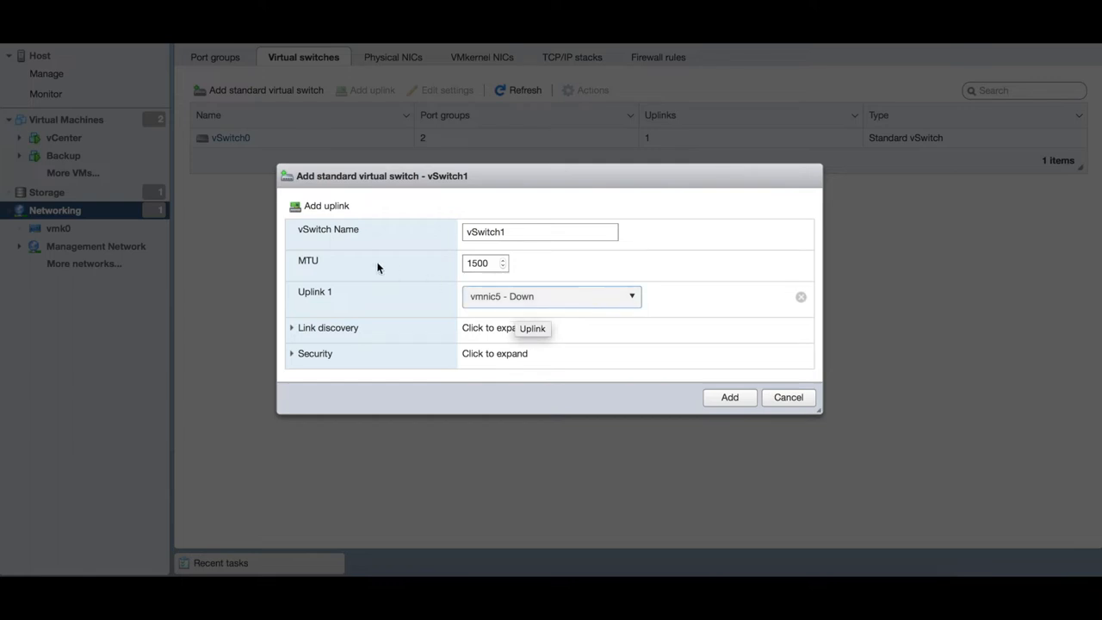
Inspect link discovery (Listen, CDP) and security defaults (all Reject) without changing them.
click(328, 328)
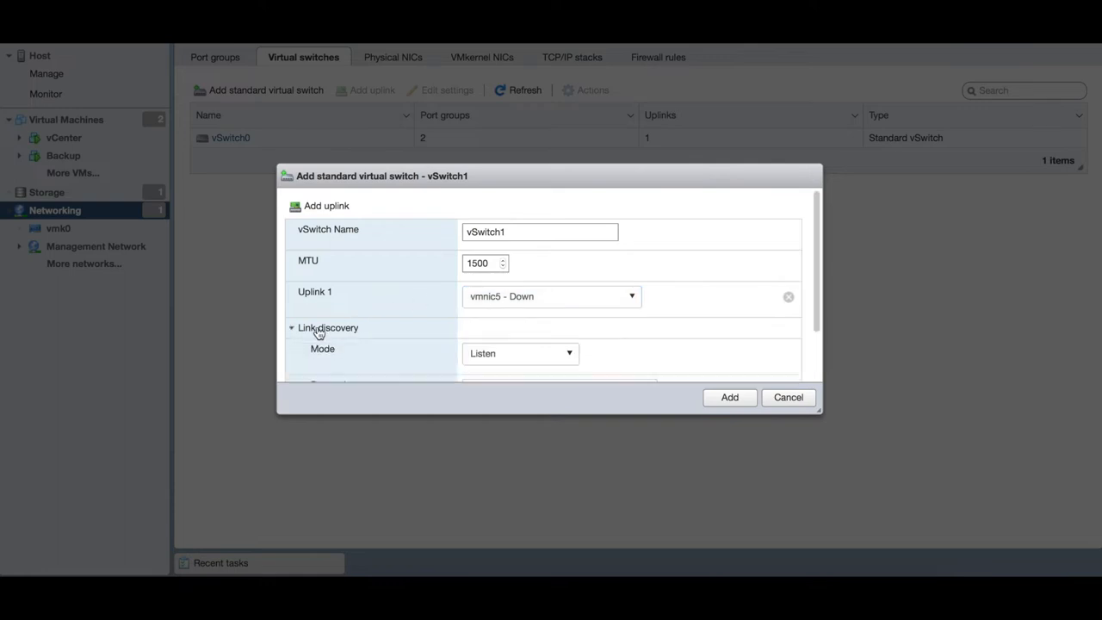
scroll(down, 3)
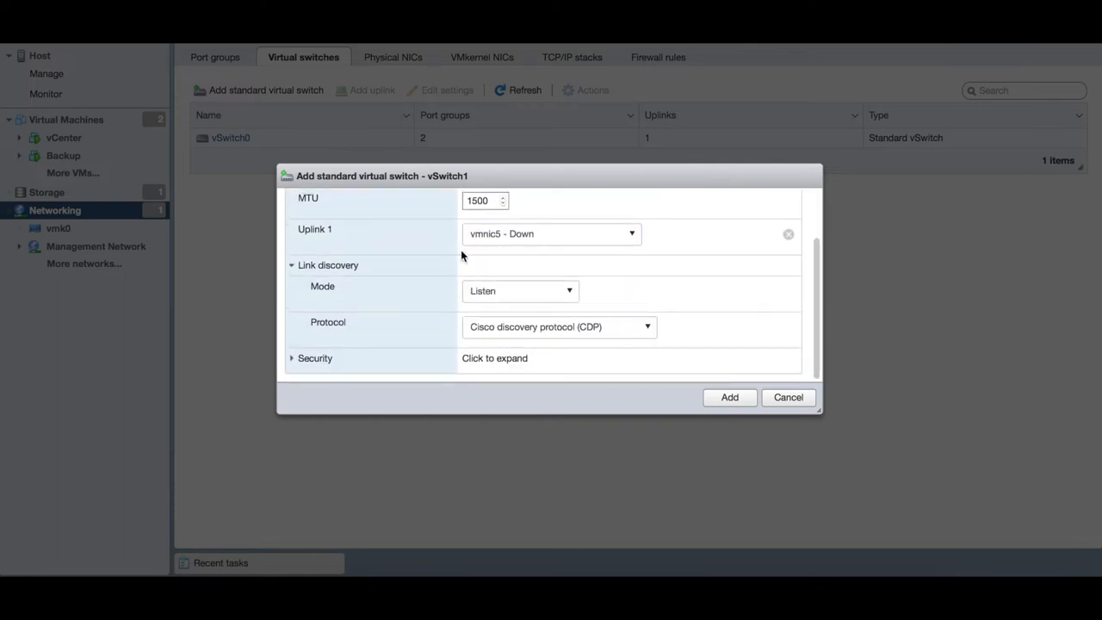
mouse_move(363, 325)
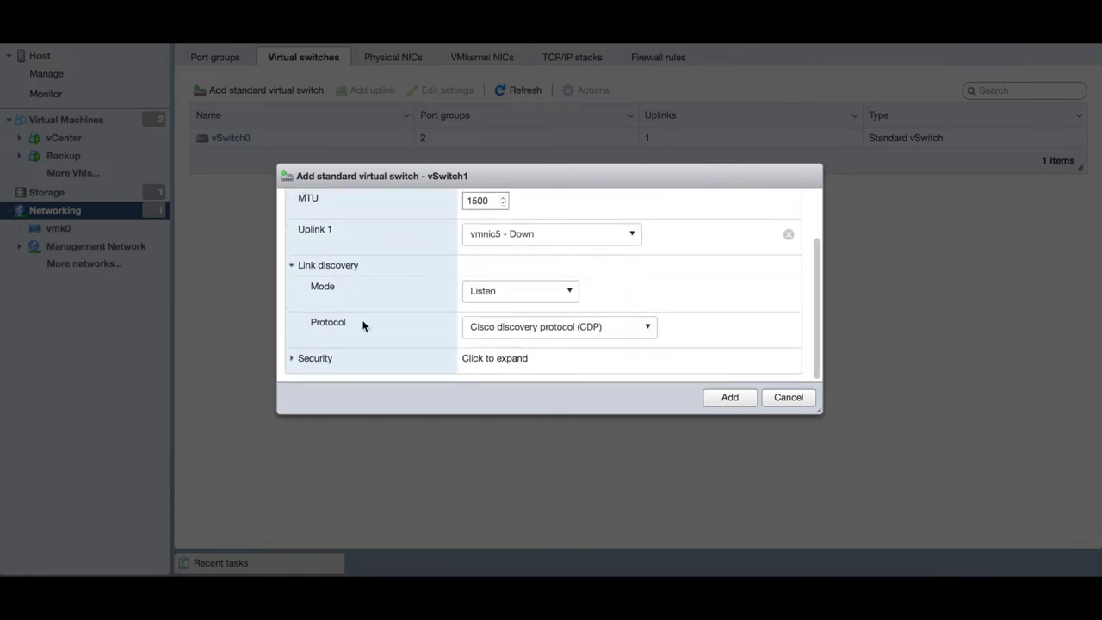
mouse_move(706, 334)
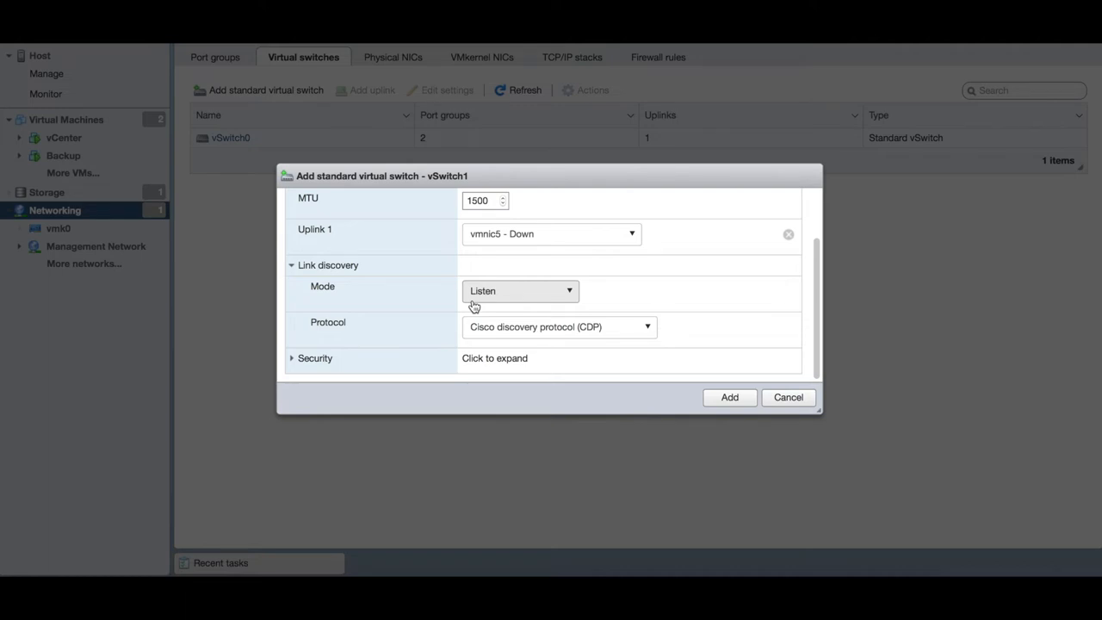
mouse_move(336, 346)
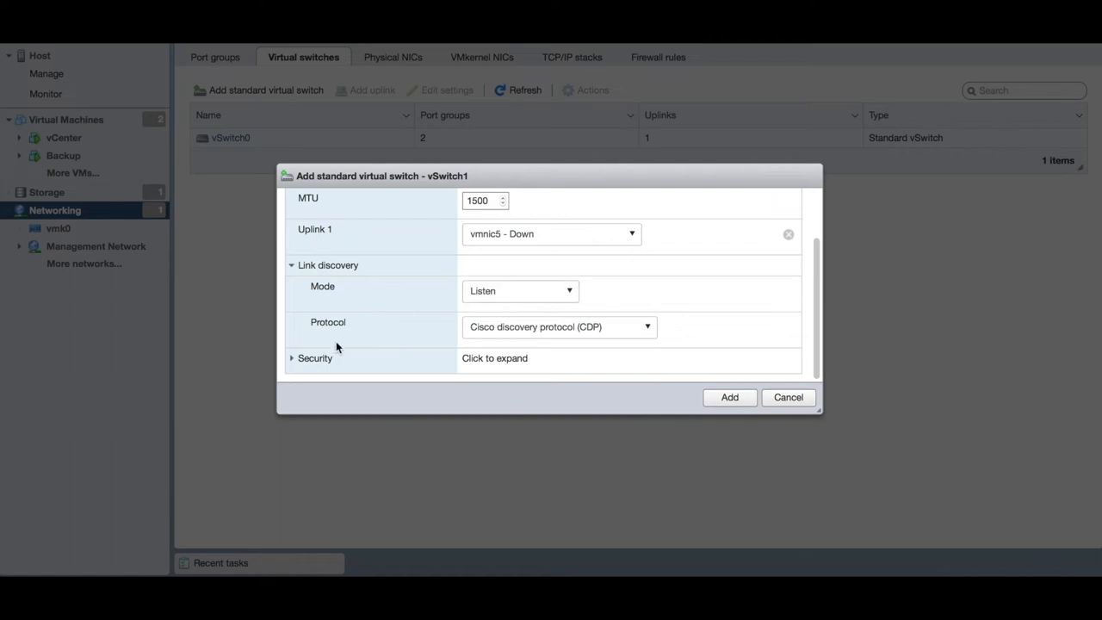
click(315, 357)
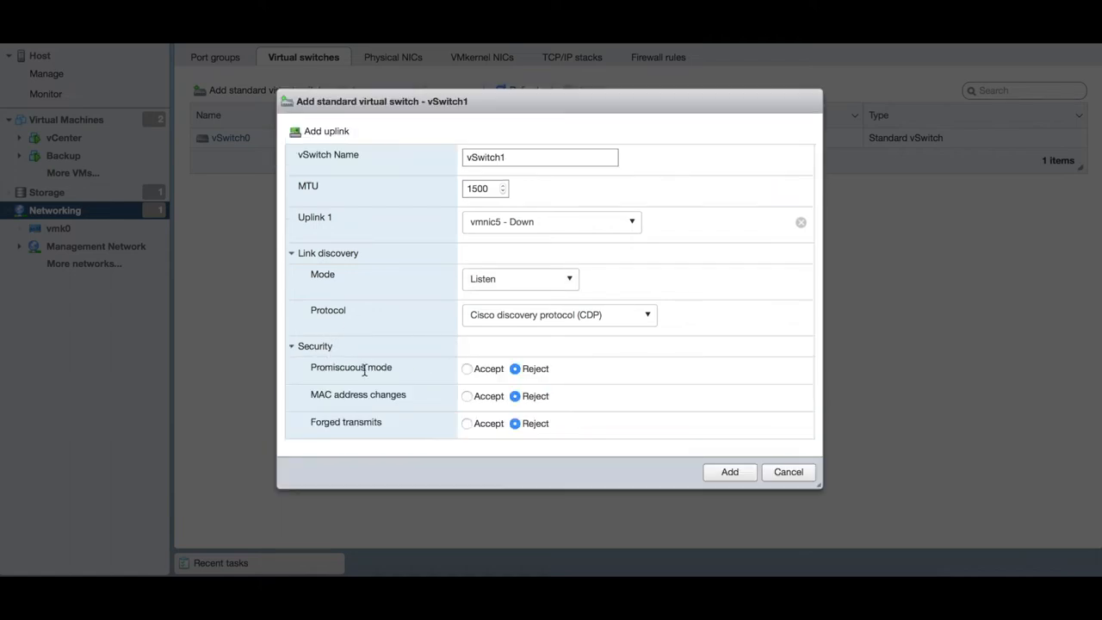
mouse_move(374, 411)
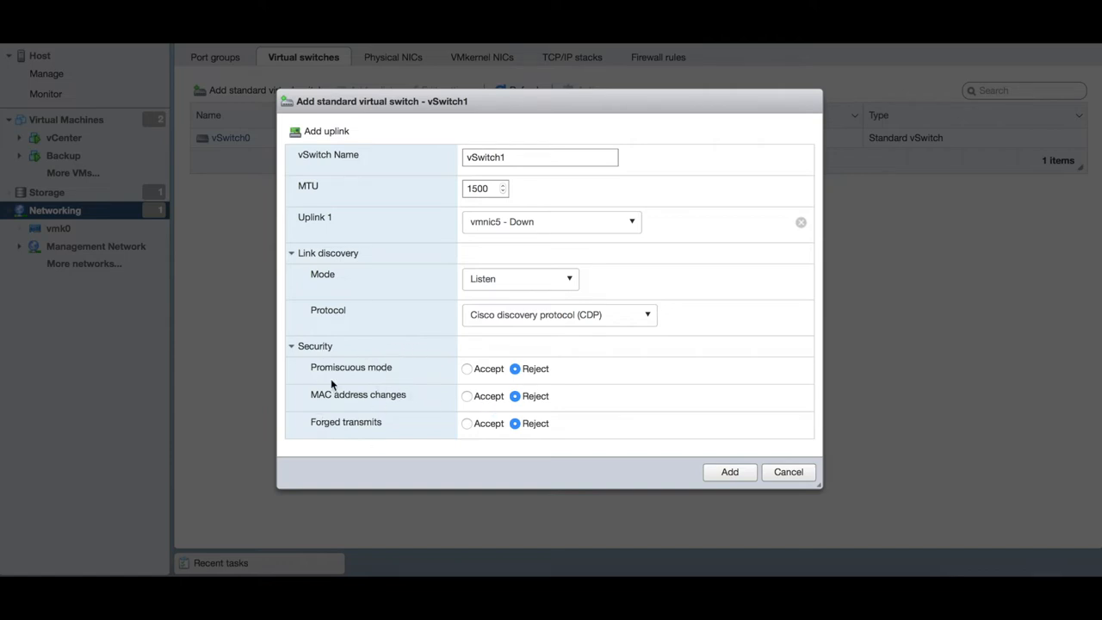
click(291, 345)
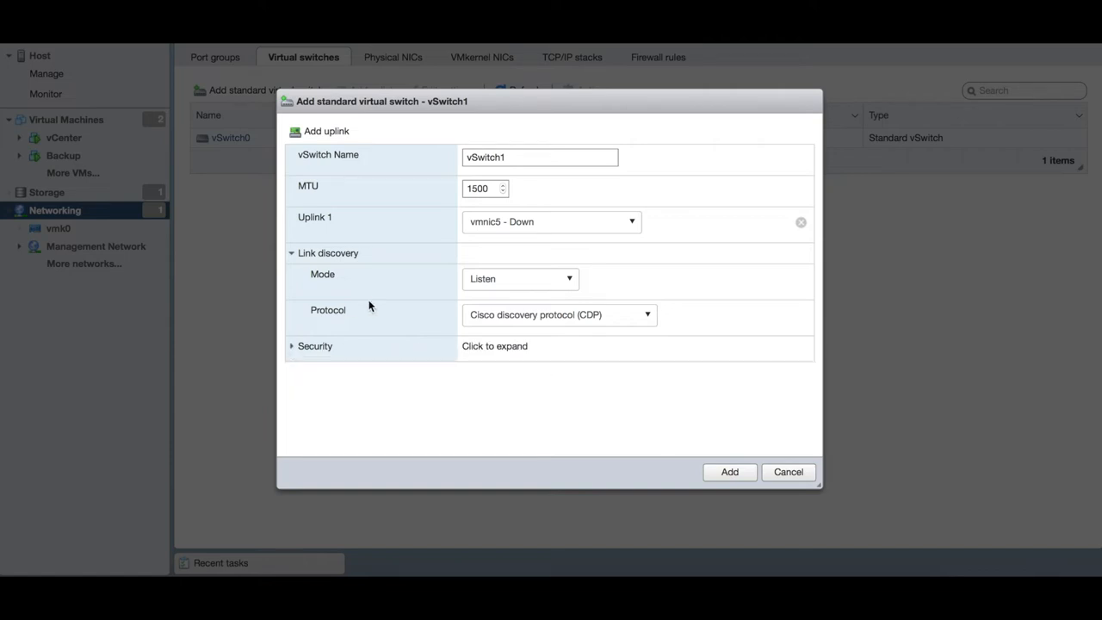
mouse_move(729, 472)
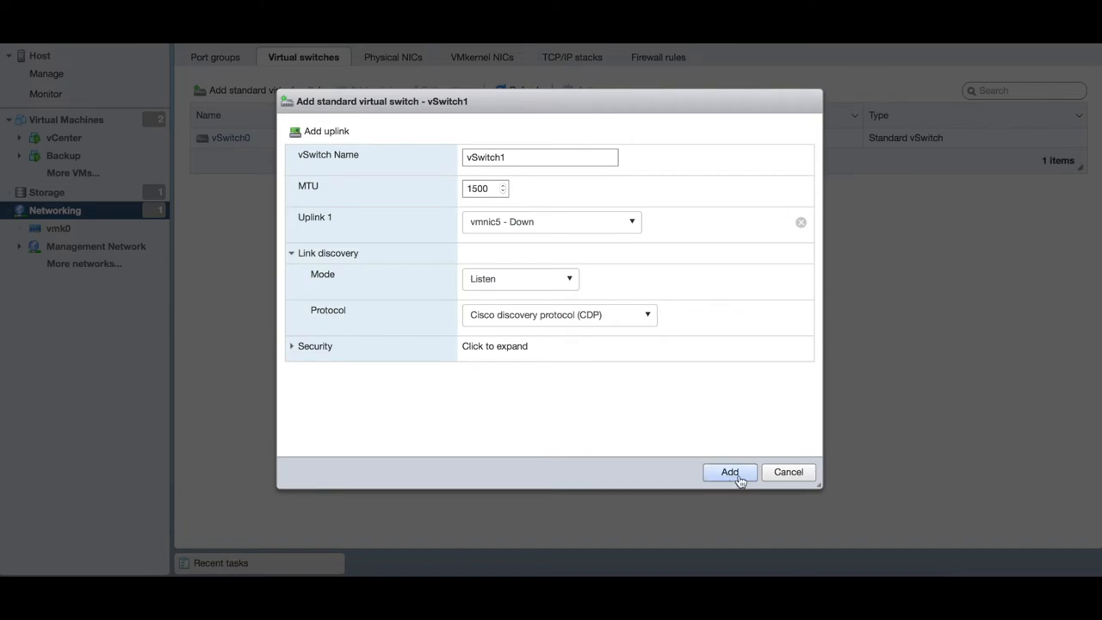
Add vSwitch1, which appears beside vSwitch0 with 0 port groups and 1 uplink.
click(729, 472)
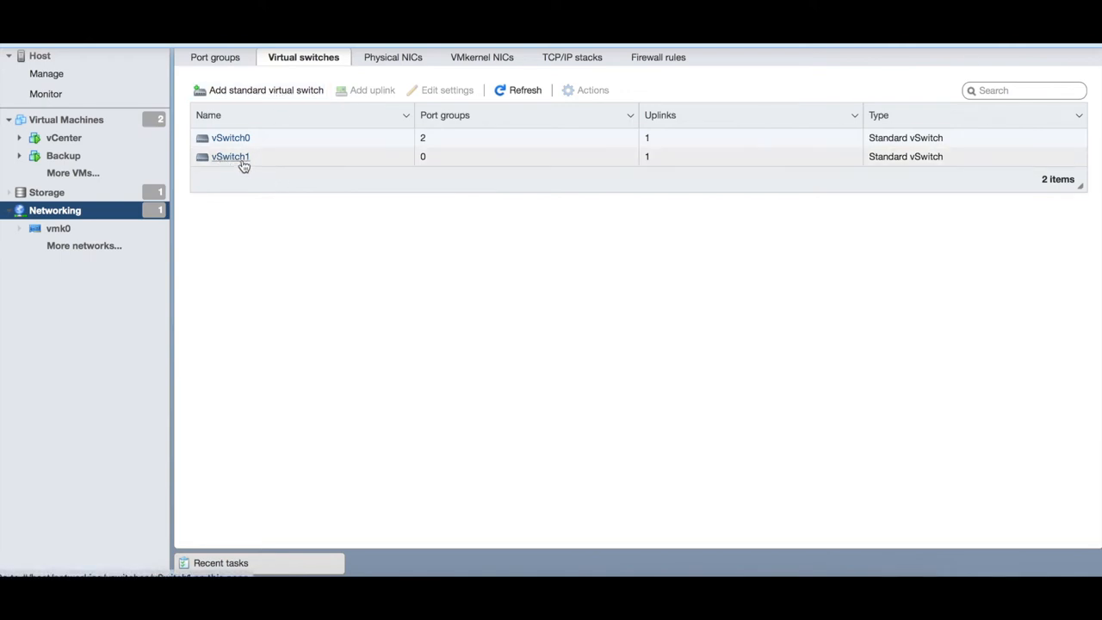
mouse_move(650, 162)
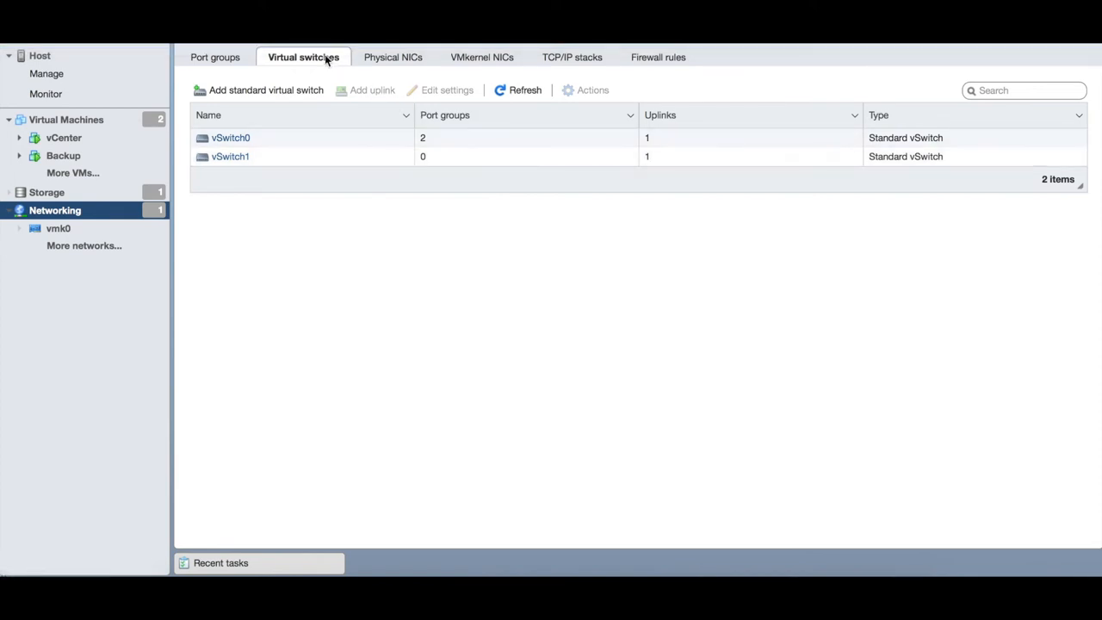
mouse_move(393, 56)
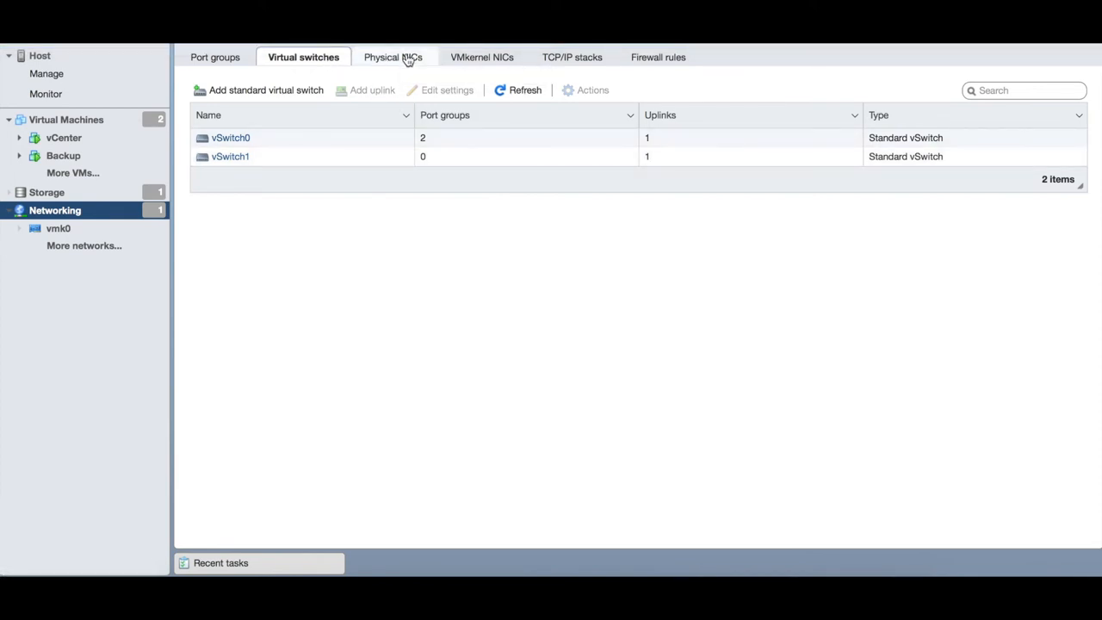
click(394, 57)
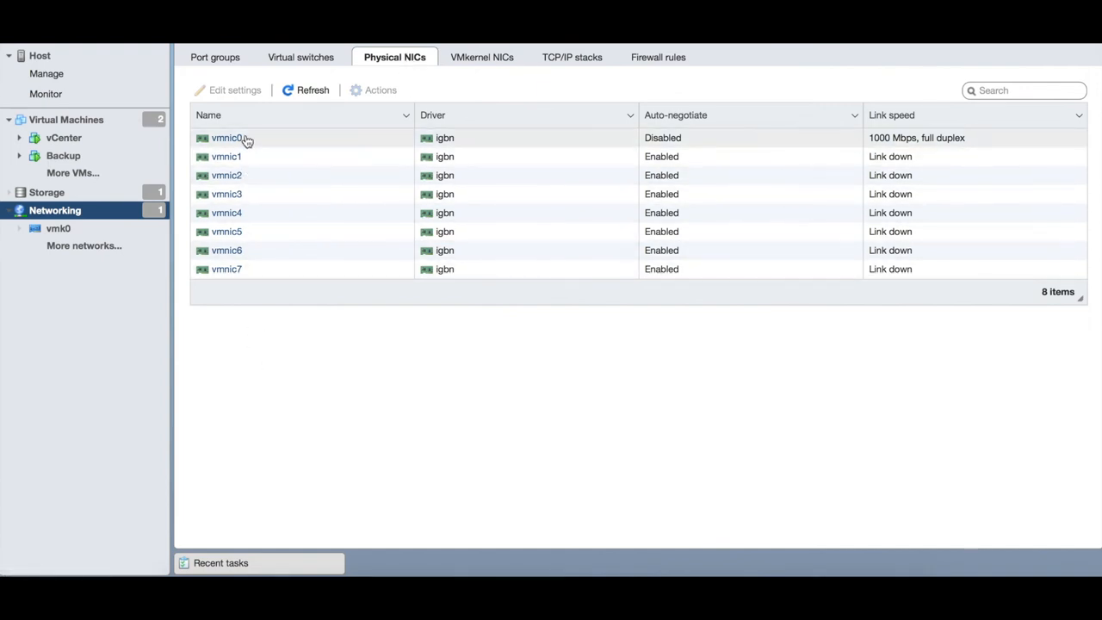
click(301, 57)
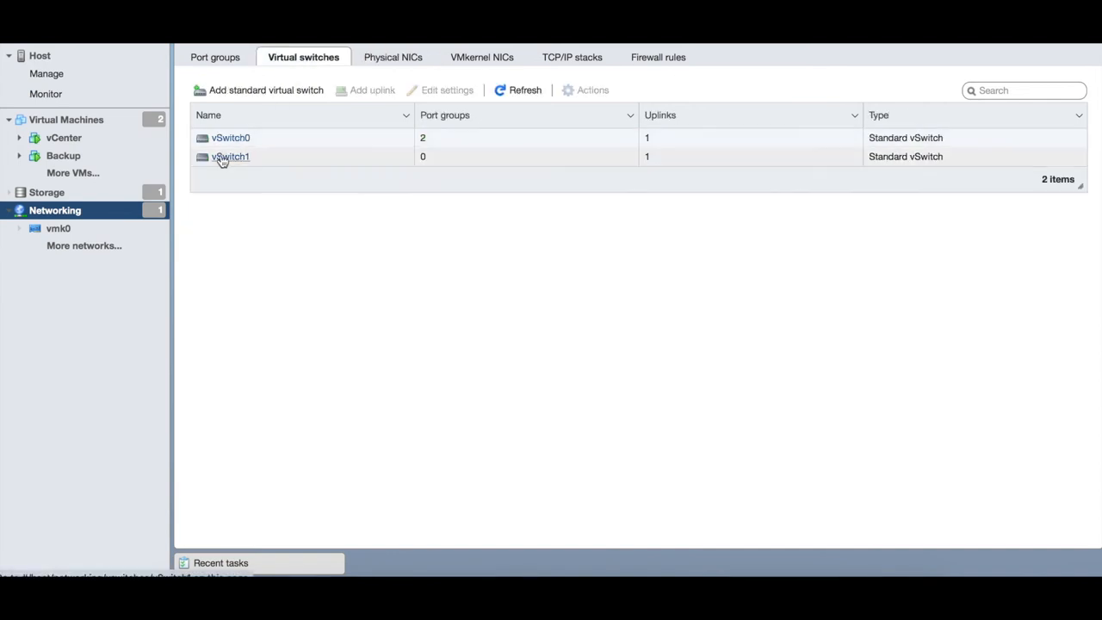
click(392, 57)
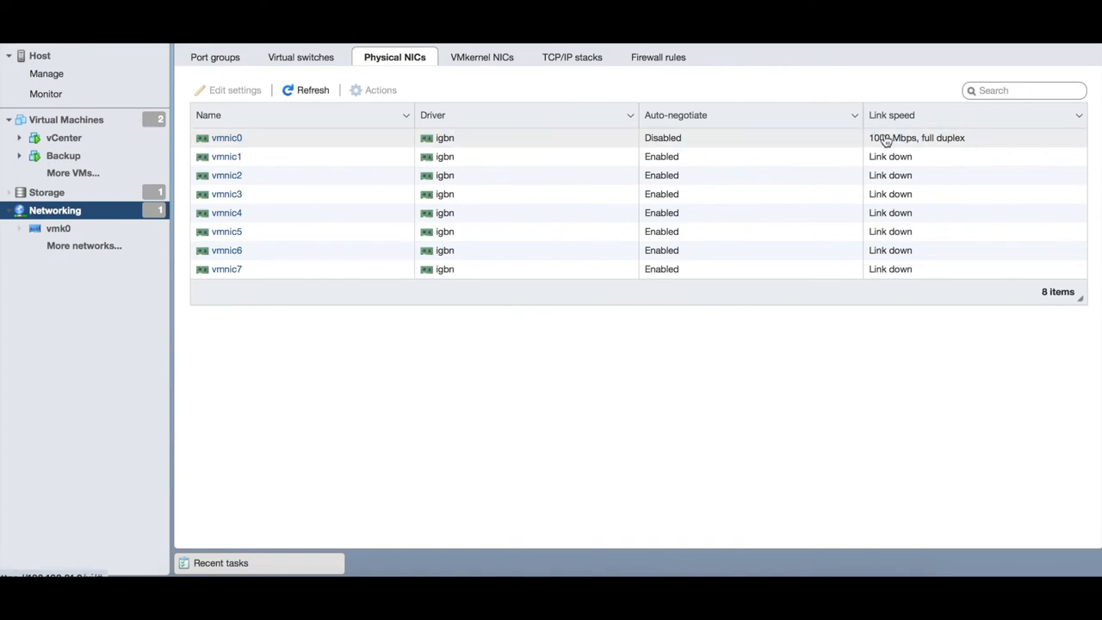
mouse_move(921, 147)
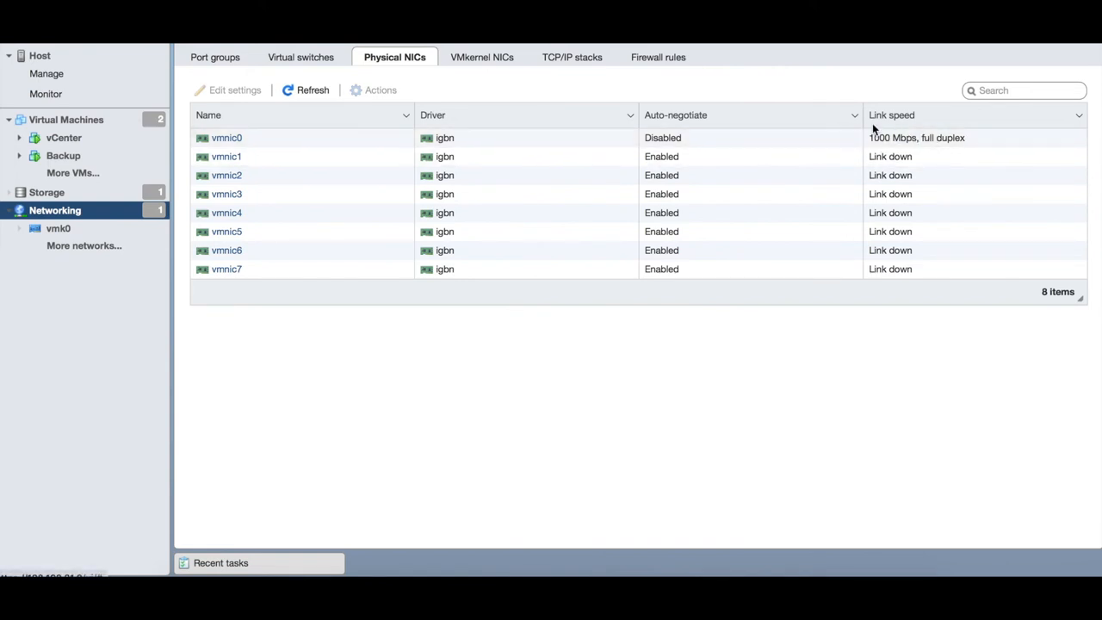
click(300, 57)
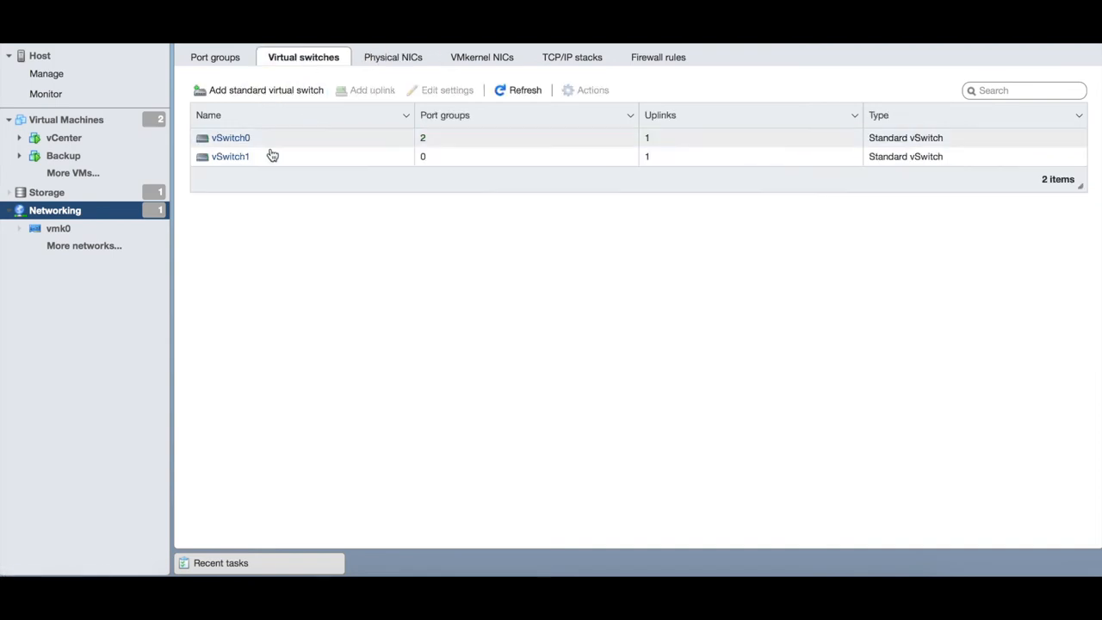
mouse_move(382, 77)
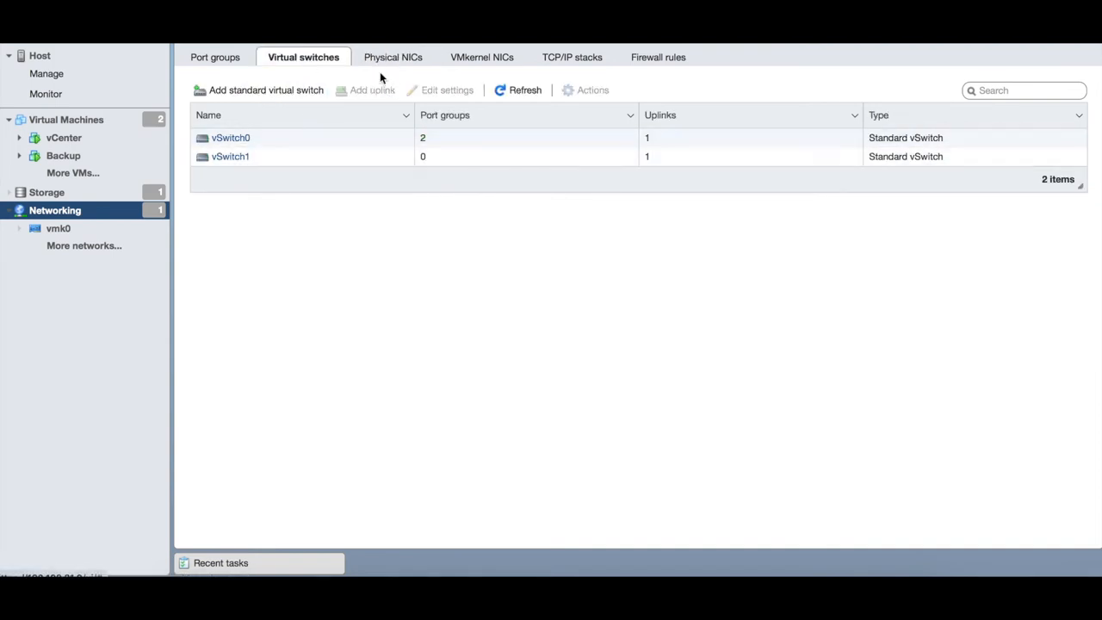
click(393, 57)
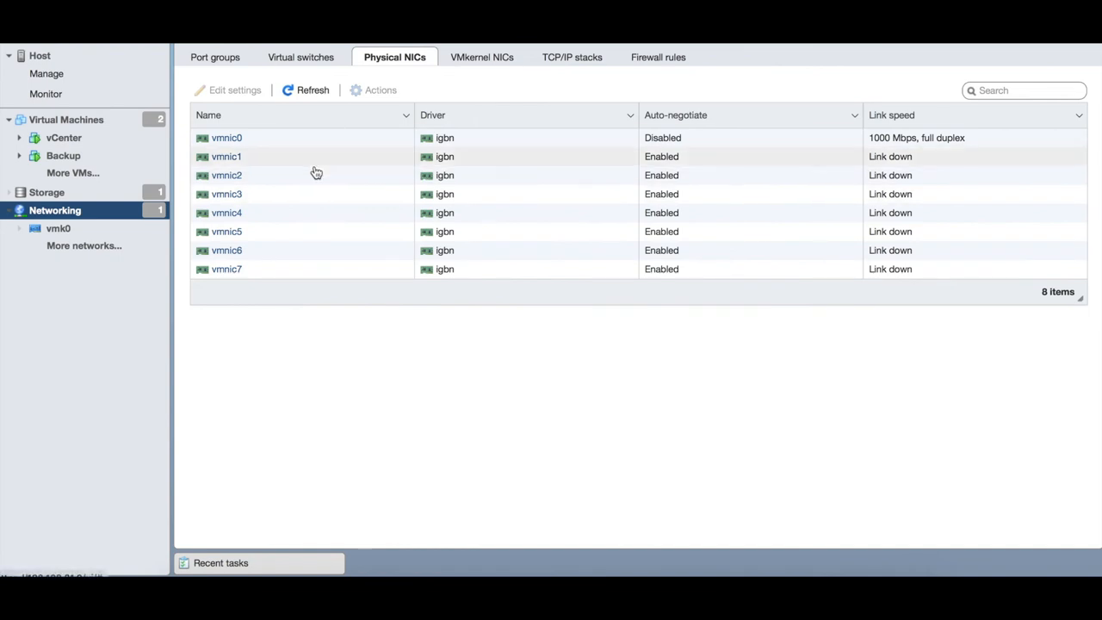
mouse_move(246, 241)
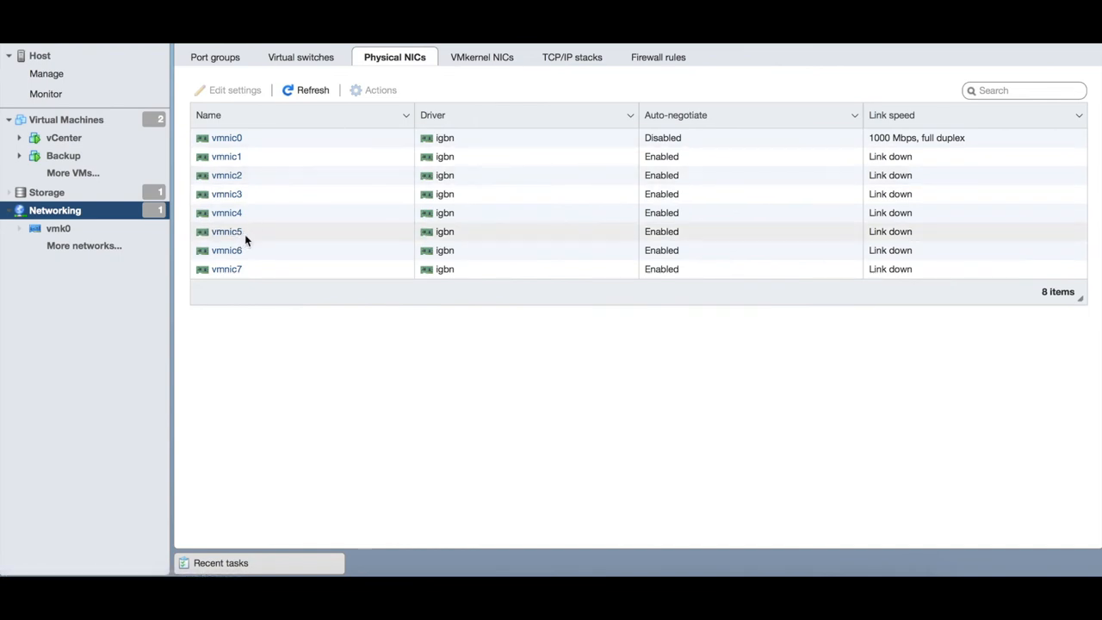
mouse_move(900, 237)
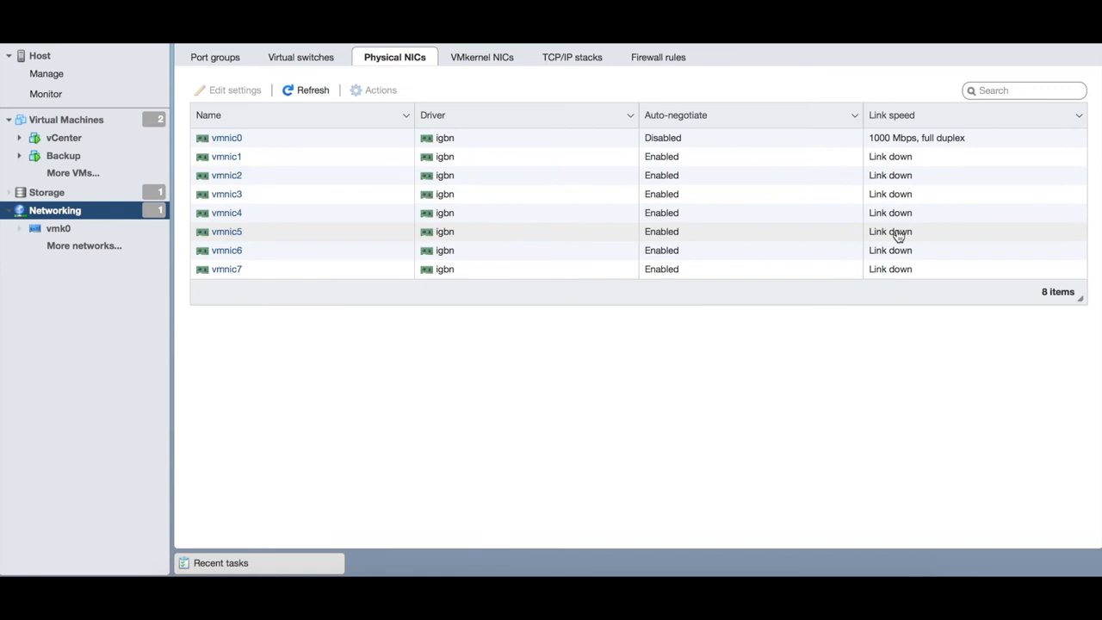
mouse_move(895, 234)
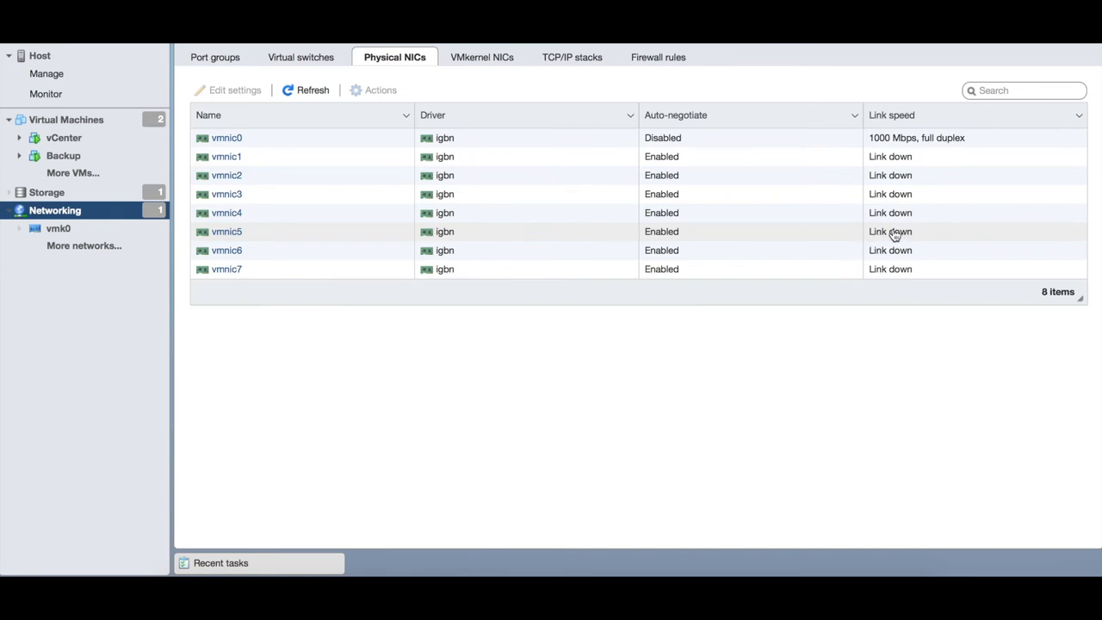
click(226, 138)
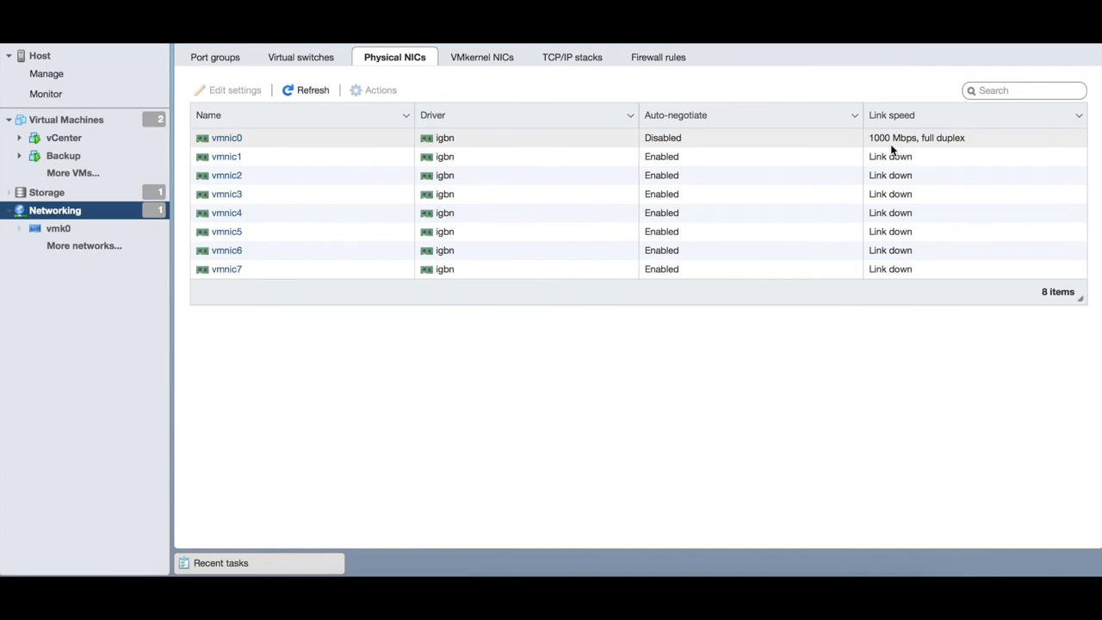
mouse_move(479, 242)
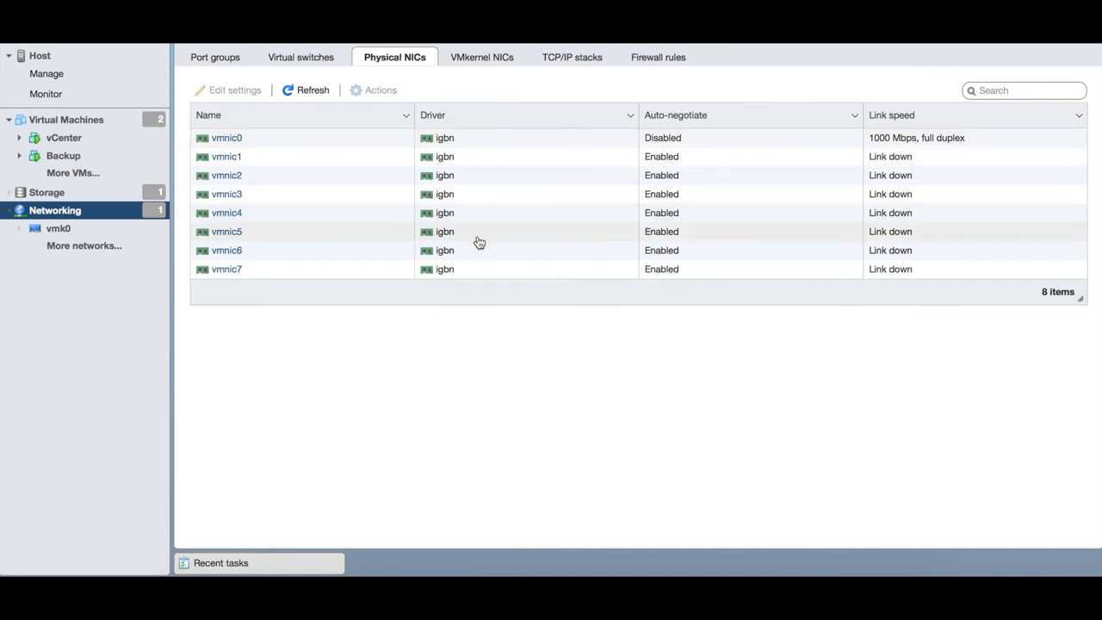
mouse_move(321, 70)
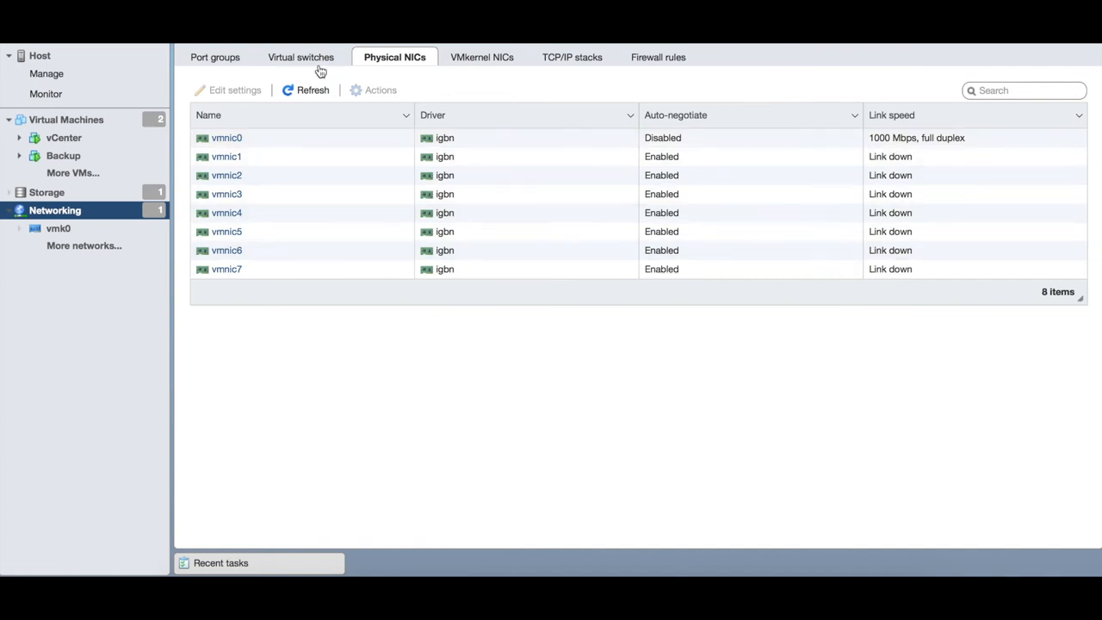
click(301, 57)
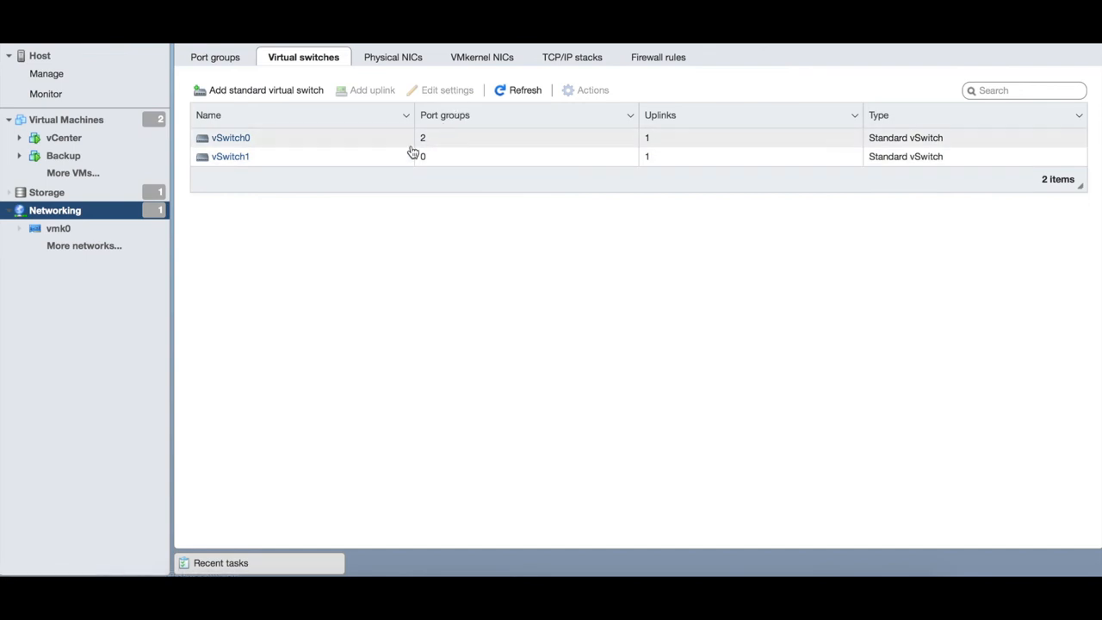
mouse_move(276, 152)
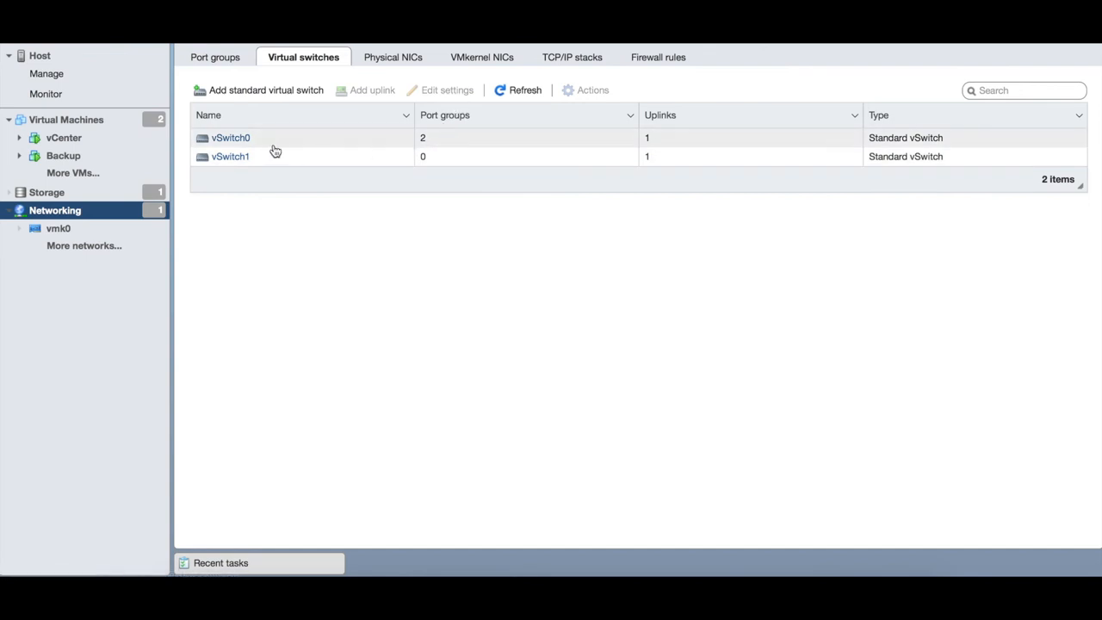
Review vSwitch1's details and vmnic5 uplink, then list the host's port groups.
click(230, 156)
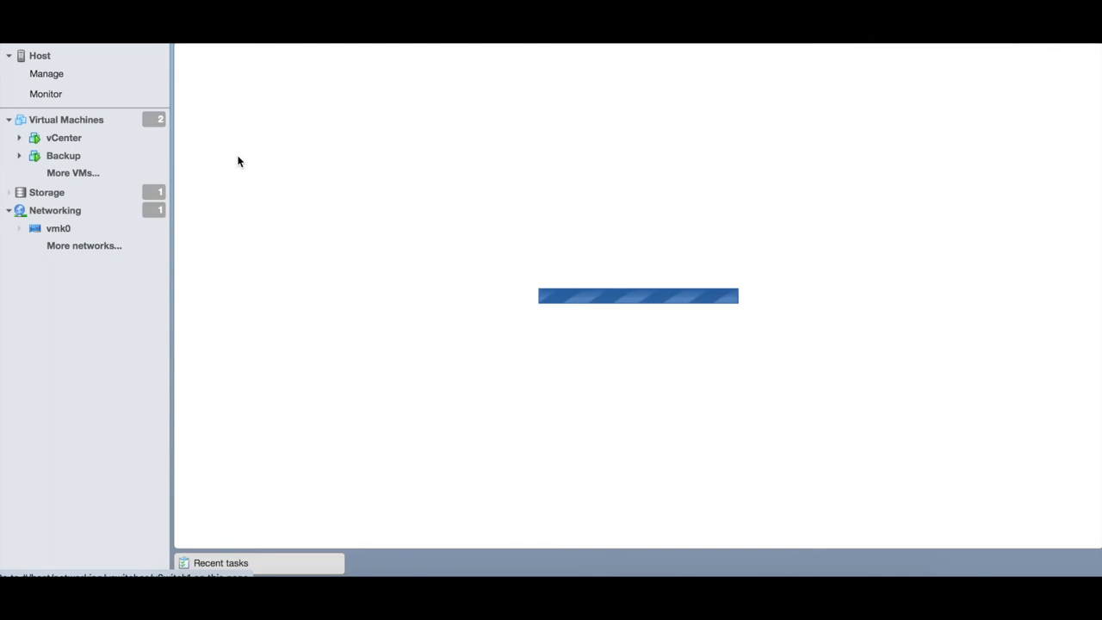
click(66, 228)
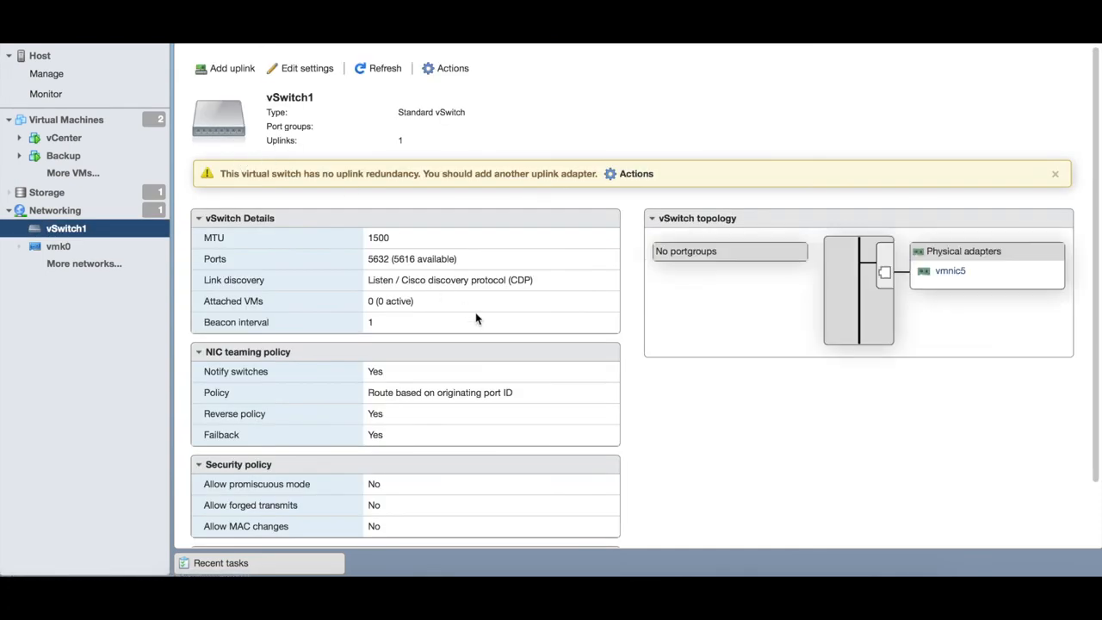
mouse_move(234, 257)
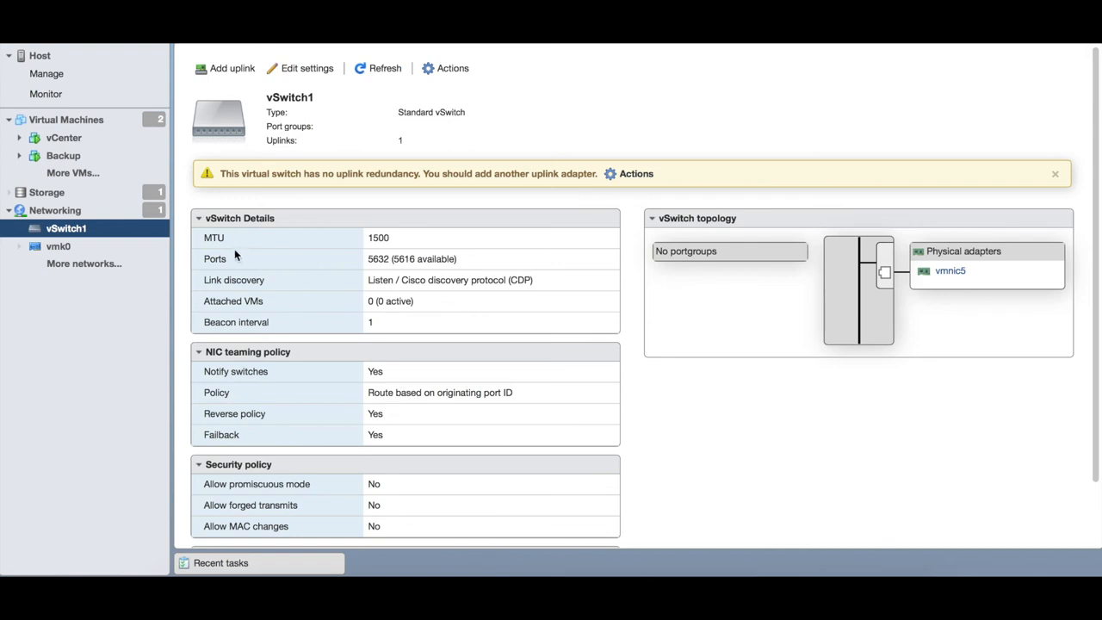
mouse_move(397, 273)
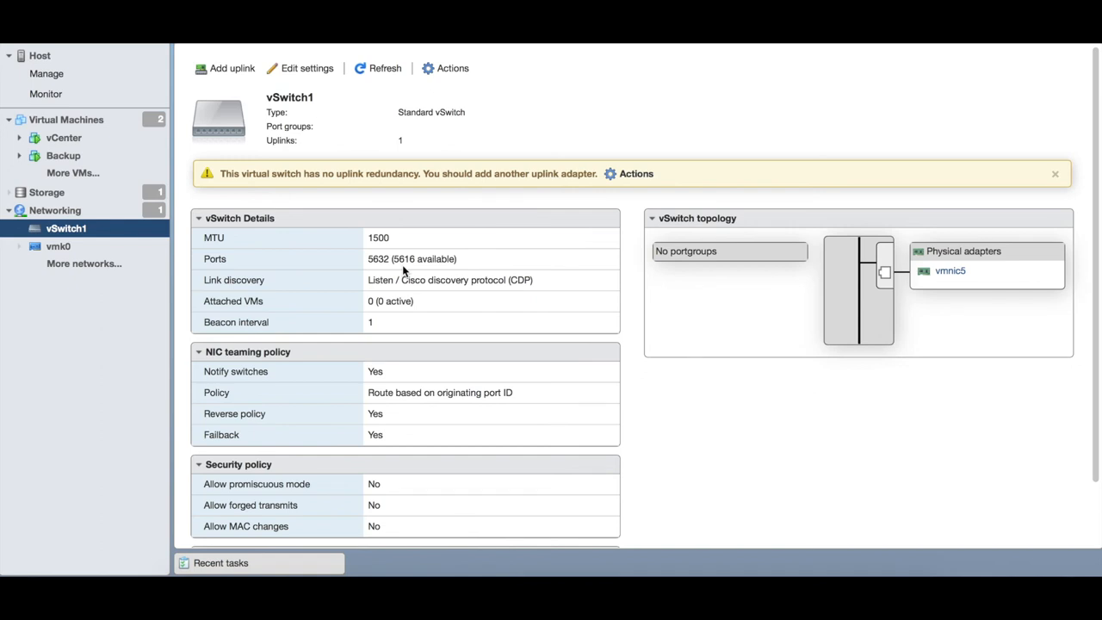
mouse_move(410, 395)
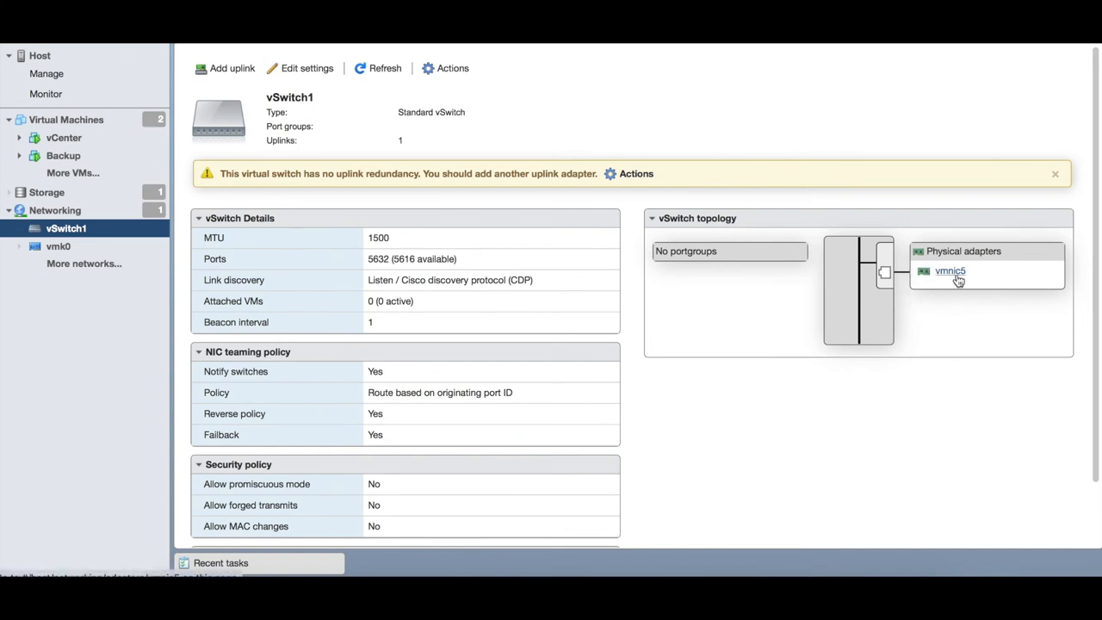
mouse_move(963, 250)
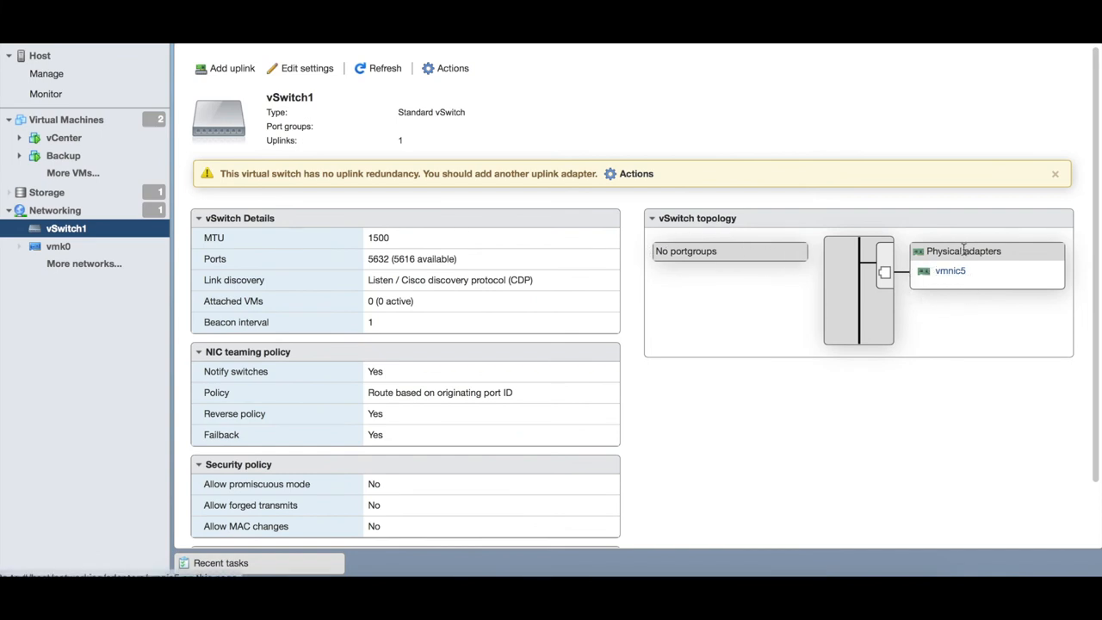
mouse_move(518, 204)
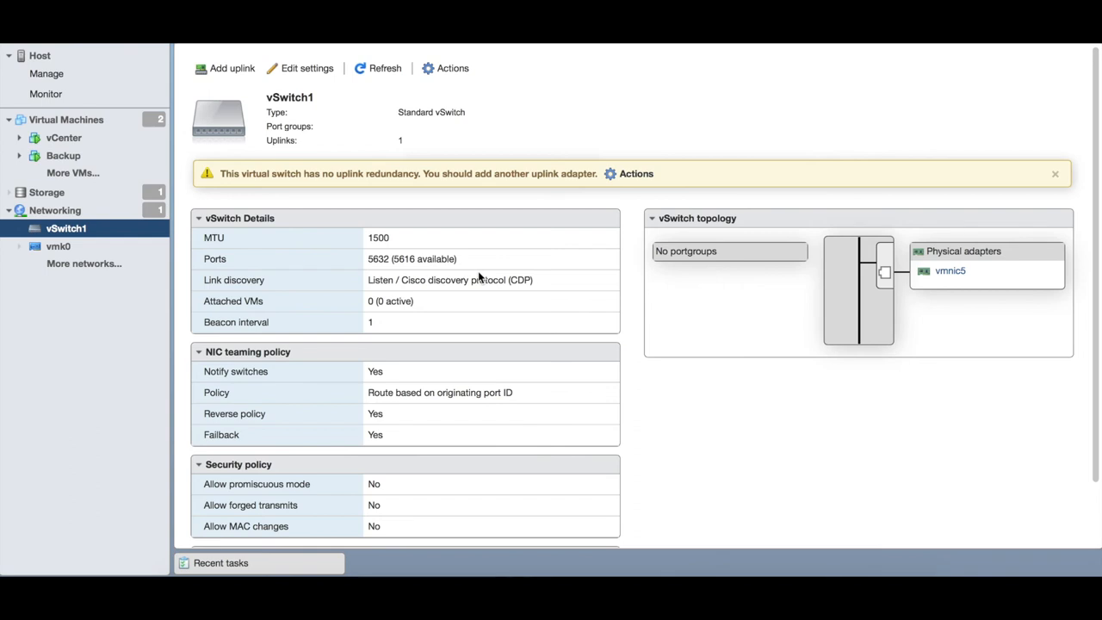
mouse_move(979, 269)
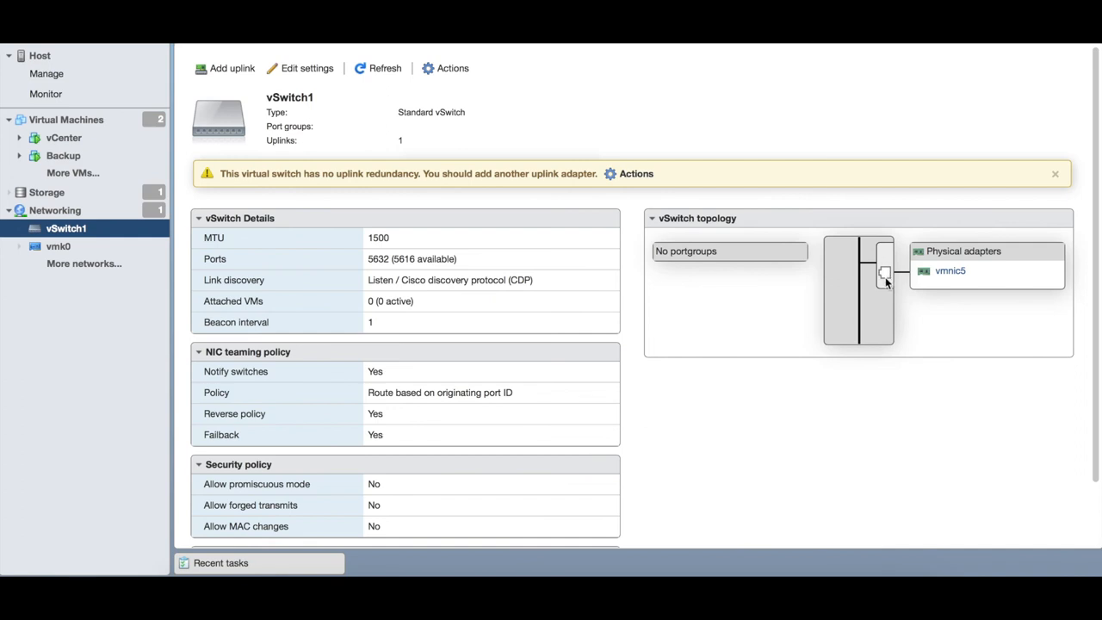
mouse_move(388, 173)
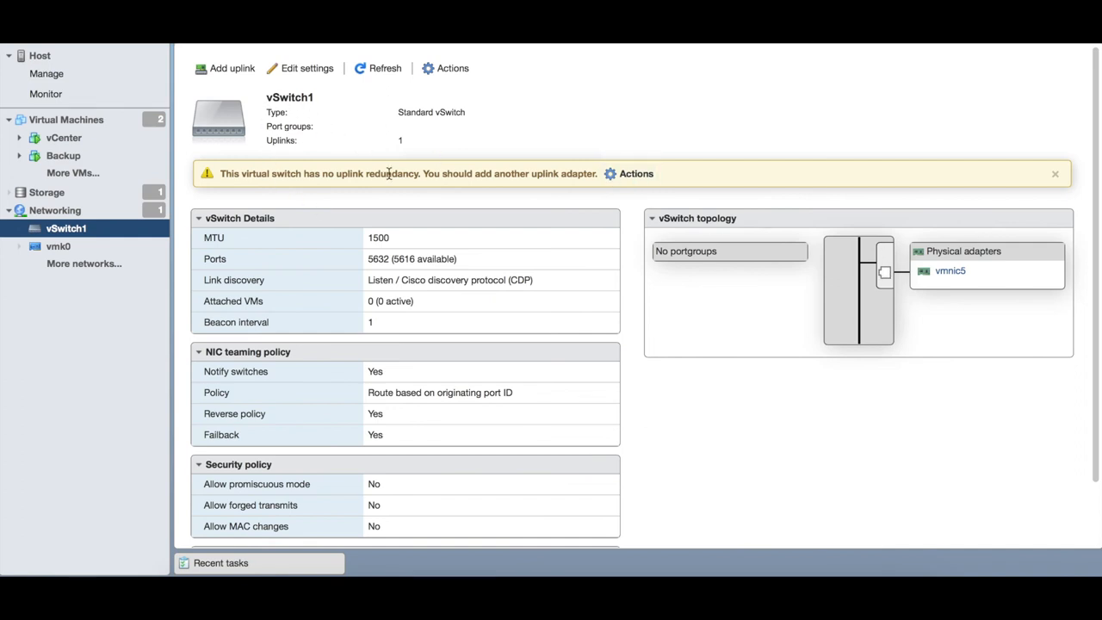
mouse_move(349, 262)
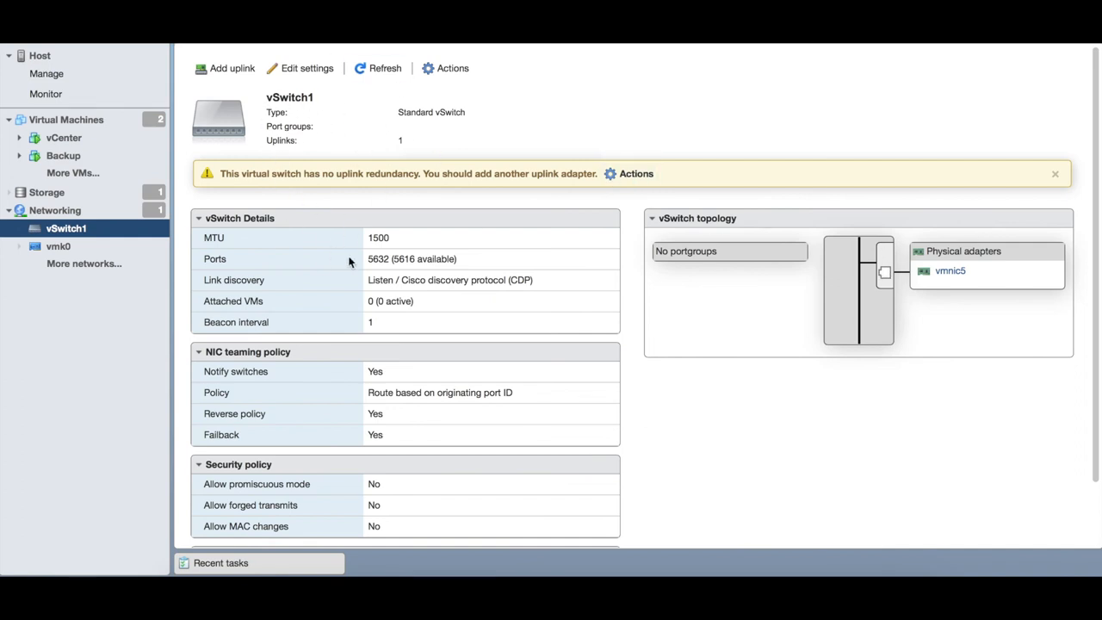
mouse_move(405, 206)
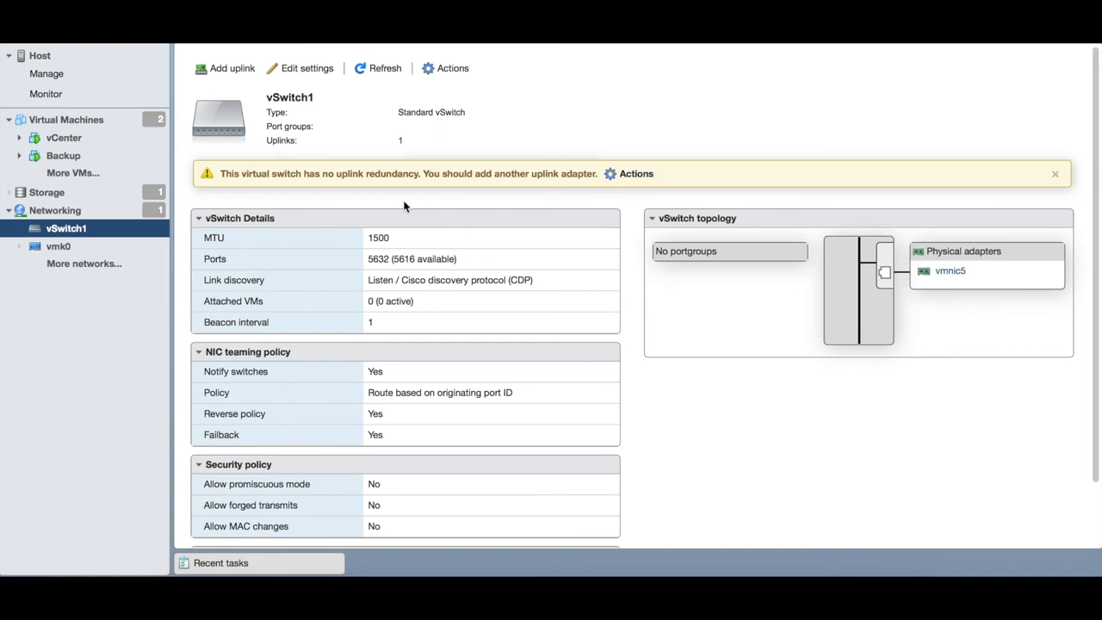
mouse_move(977, 263)
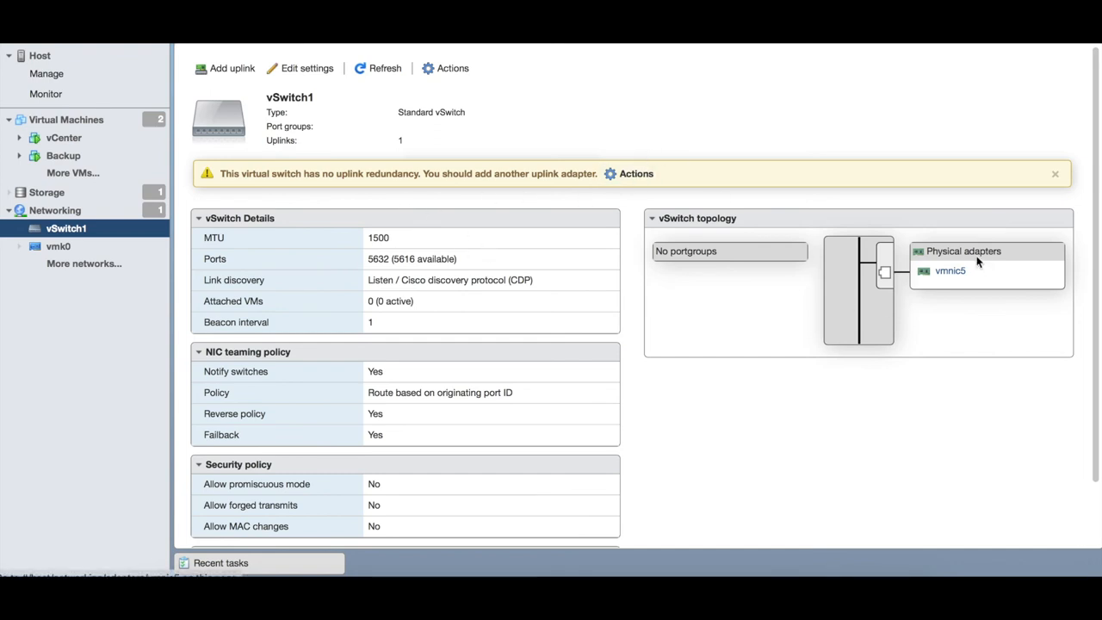
mouse_move(948, 294)
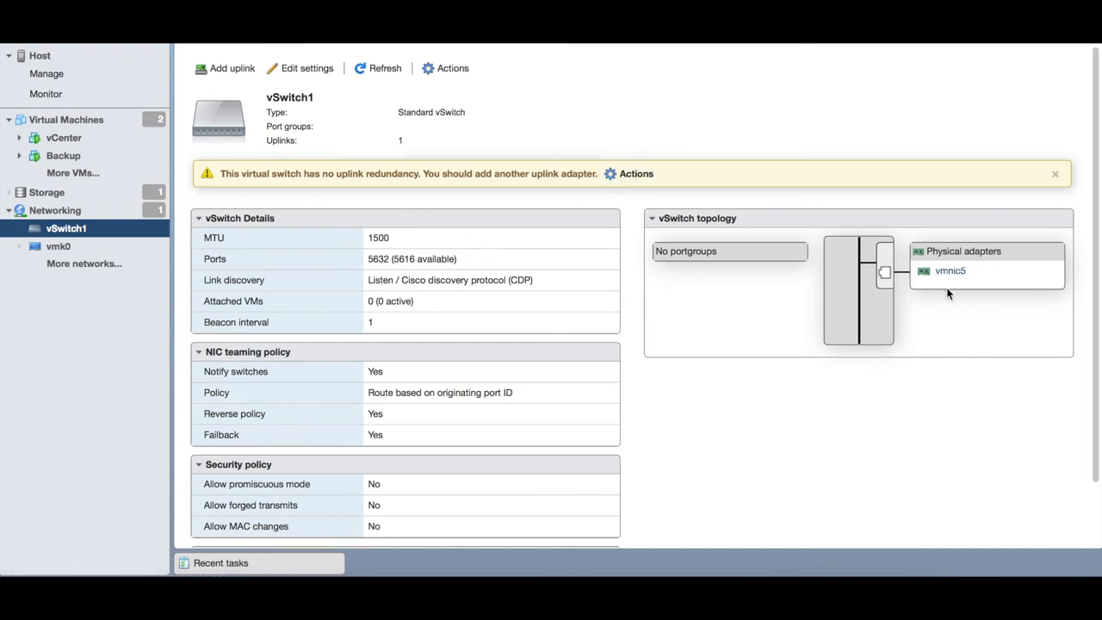
click(55, 210)
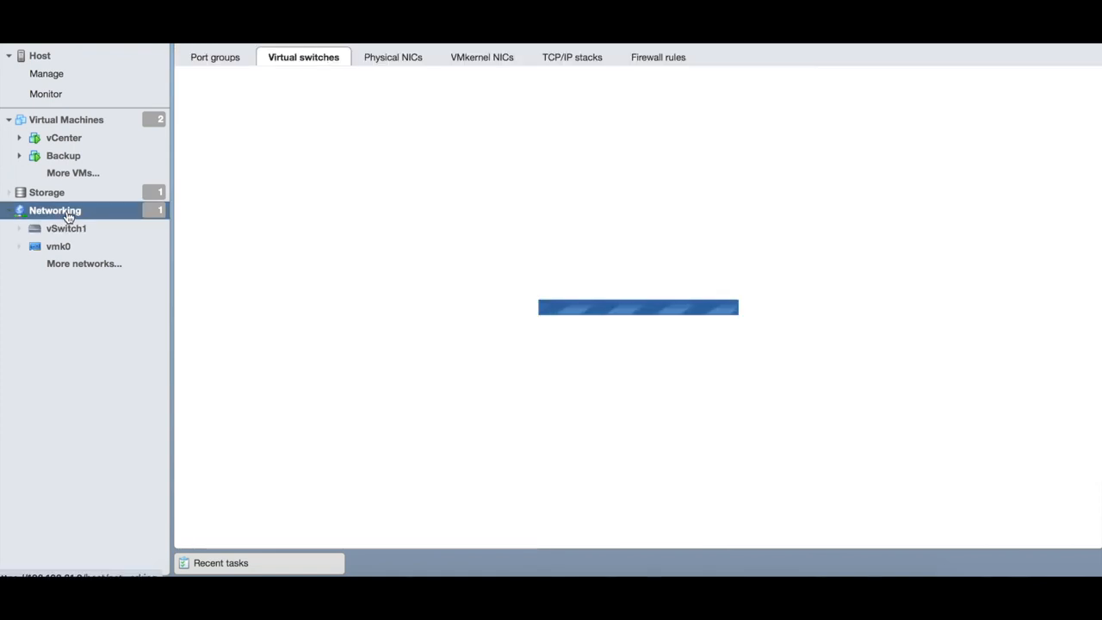
click(215, 57)
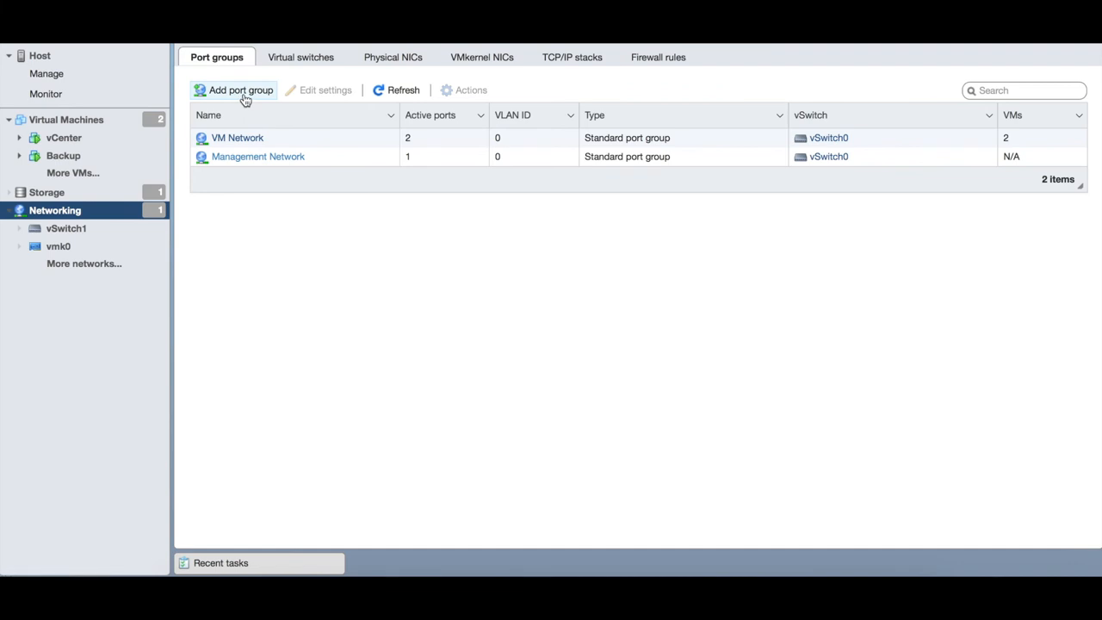
Fill in a new port group named DevelopmentNetwork, VLAN ID 0, on vSwitch1.
click(240, 90)
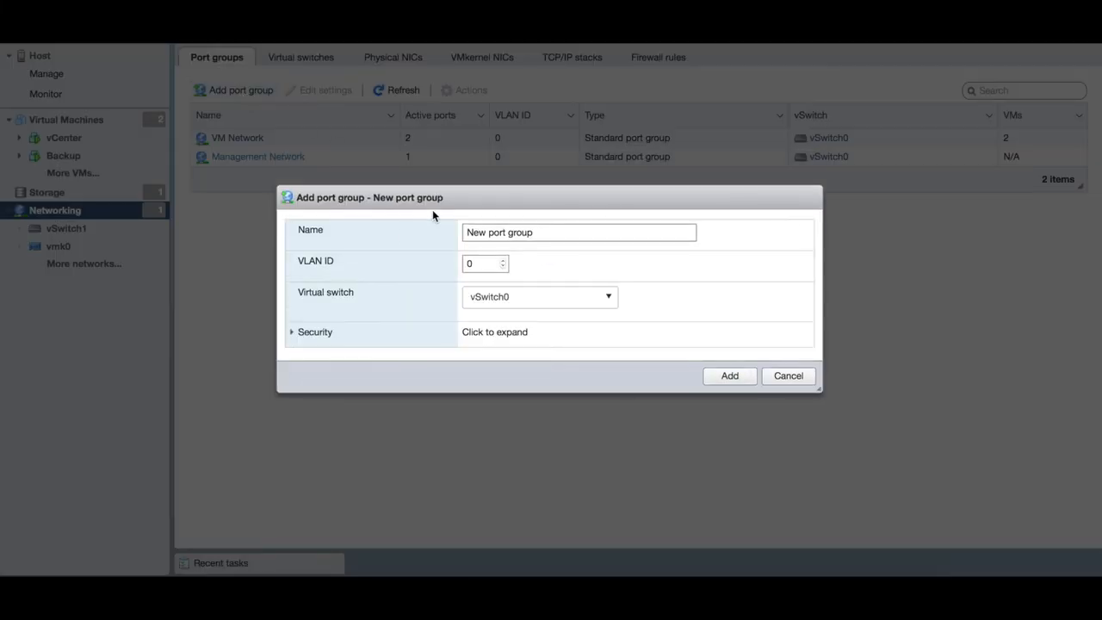
click(578, 232)
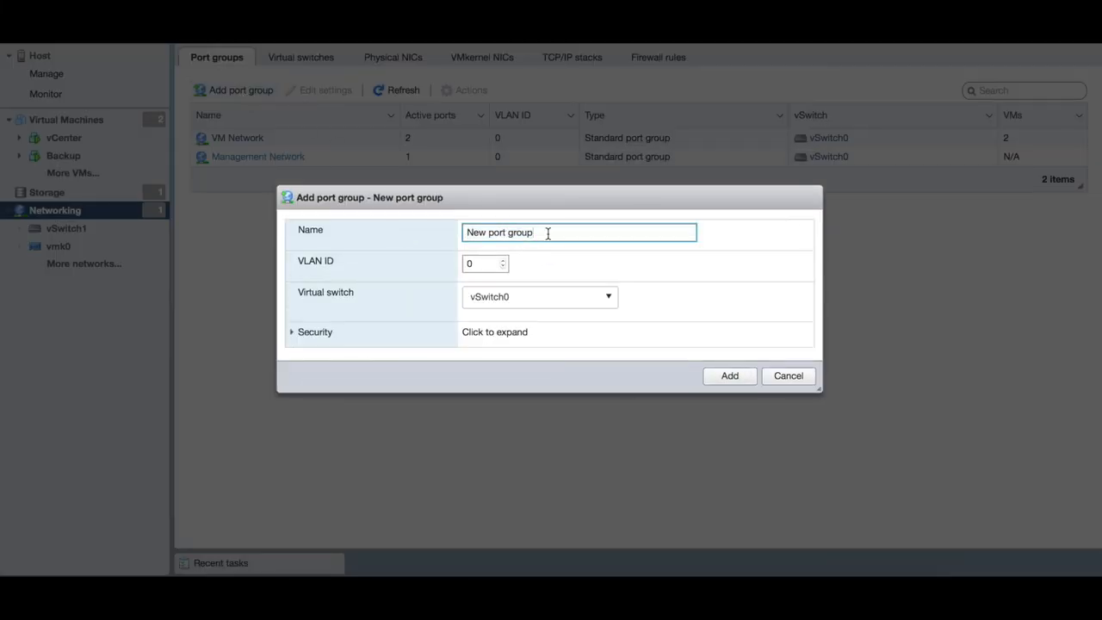
key(BackSpace)
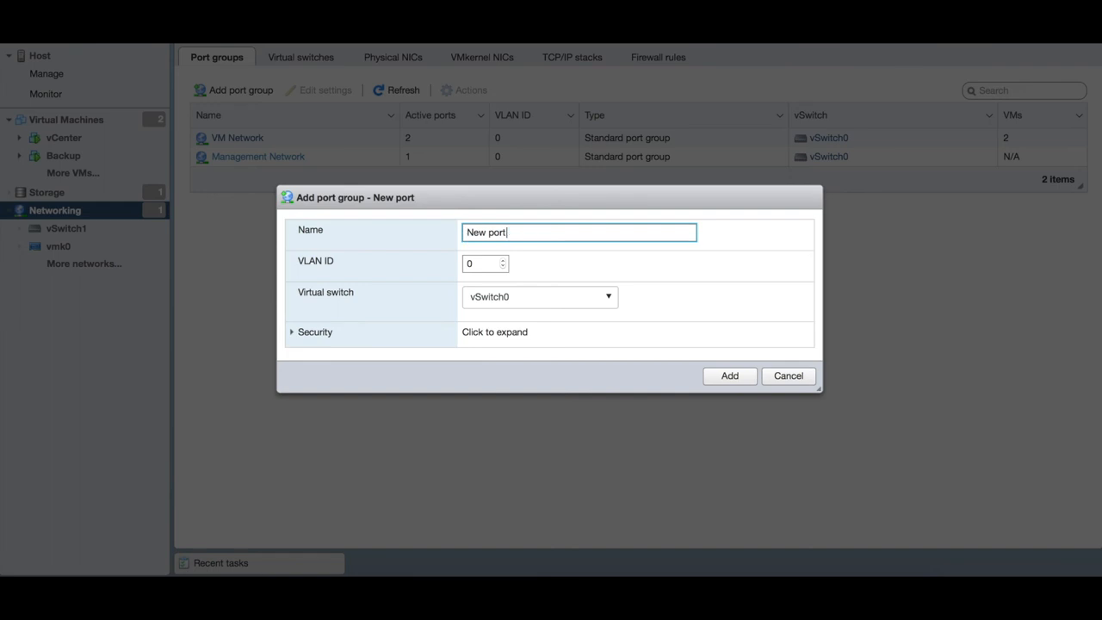
text(DevelopmentNet)
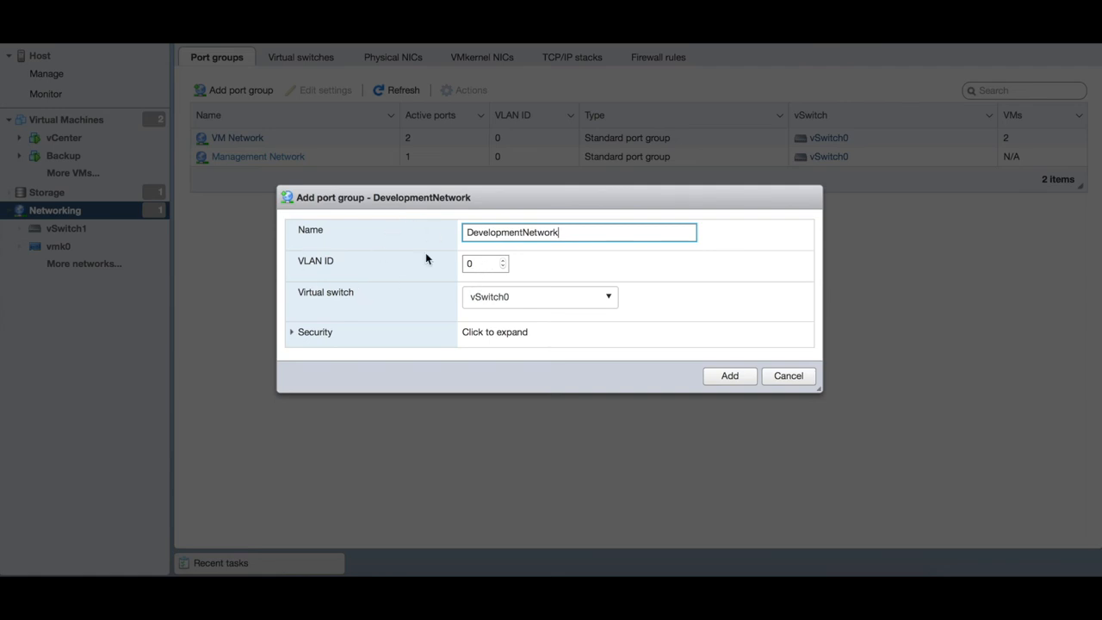
mouse_move(455, 263)
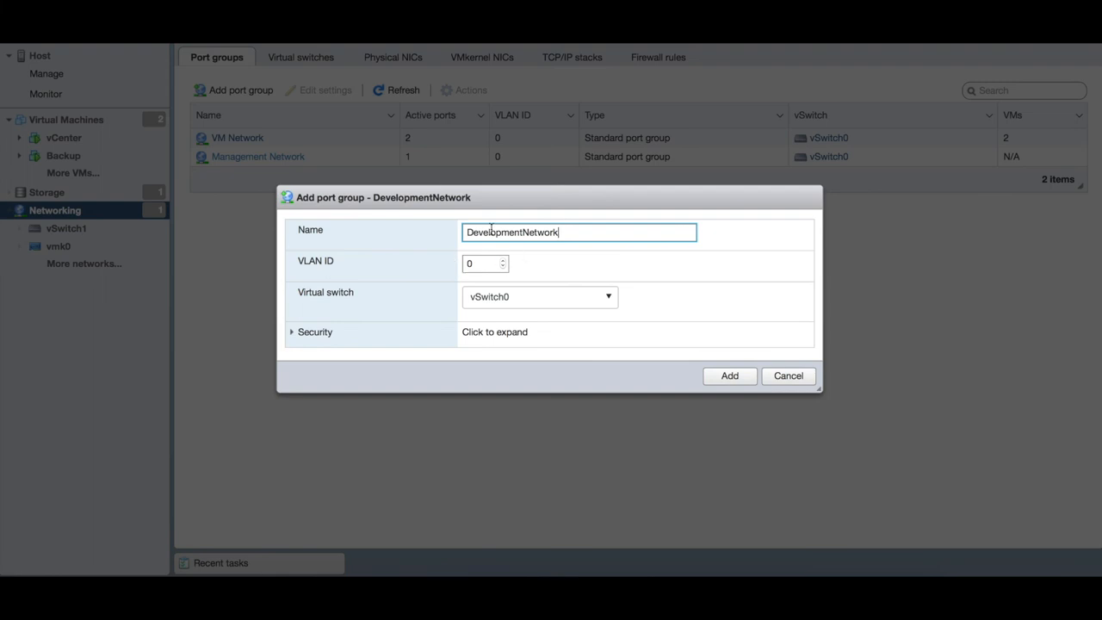
mouse_move(395, 221)
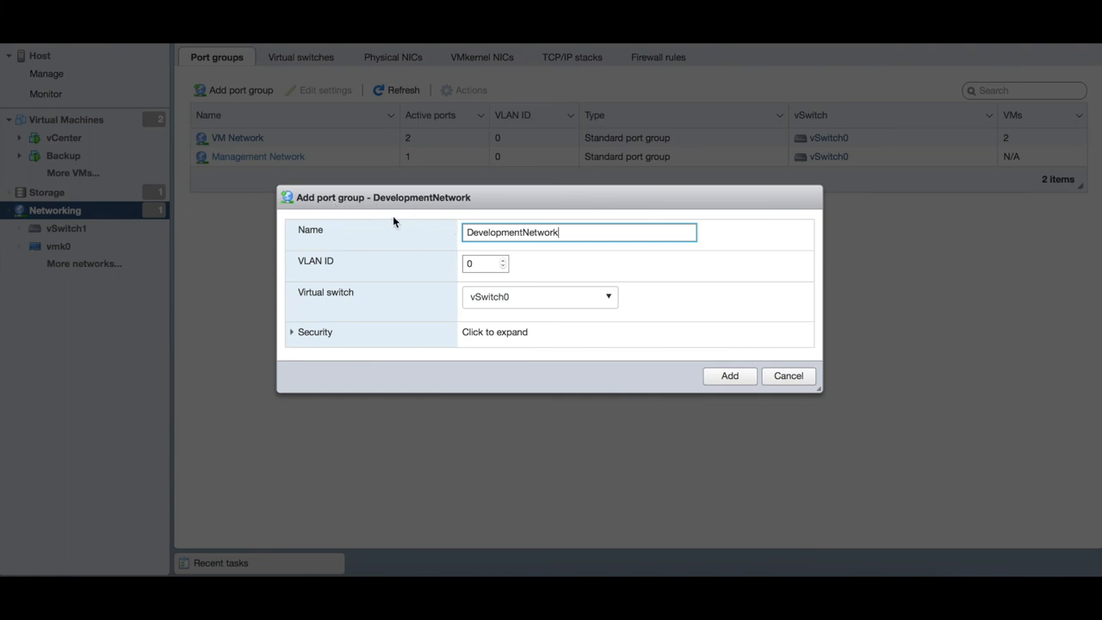
mouse_move(442, 280)
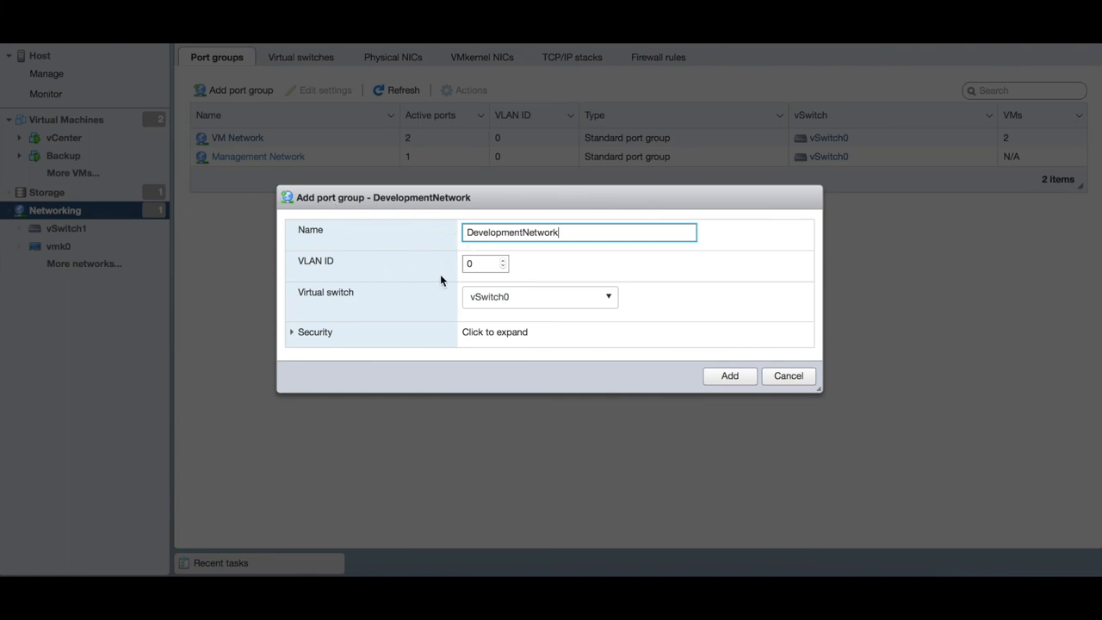
mouse_move(391, 318)
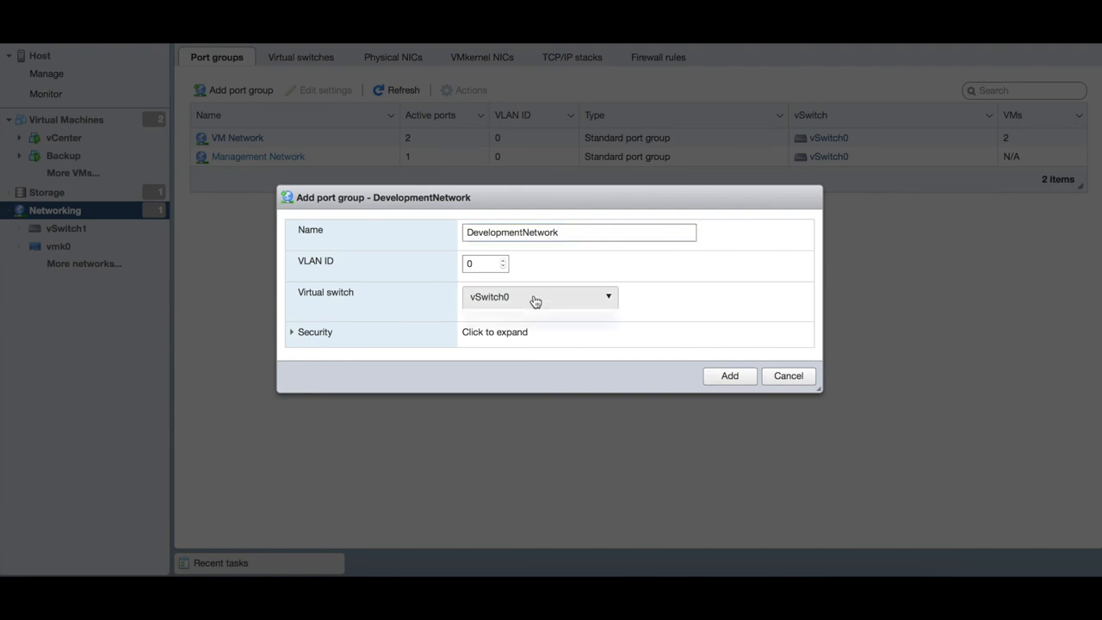
click(538, 296)
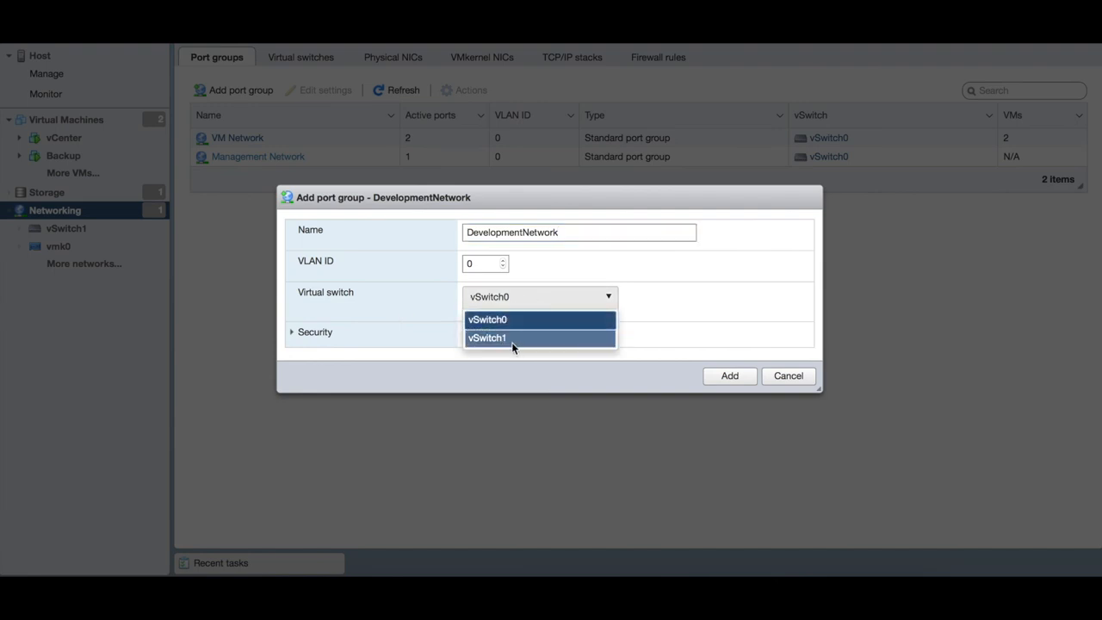
click(486, 337)
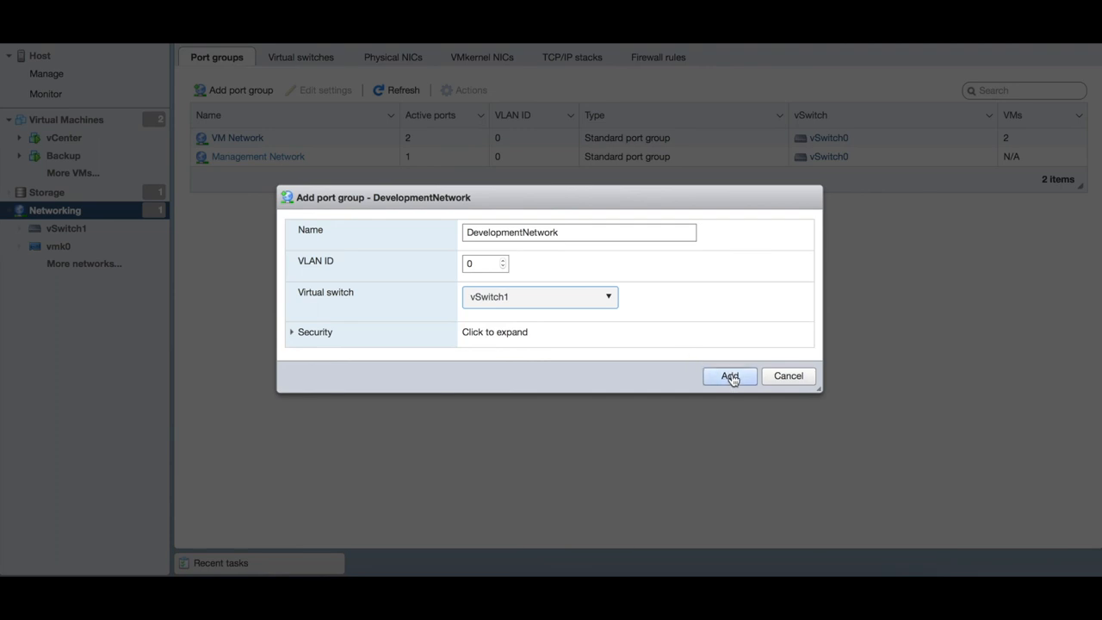
Add DevelopmentNetwork, verify vSwitch1 shows one port group, and return to Port groups.
click(729, 376)
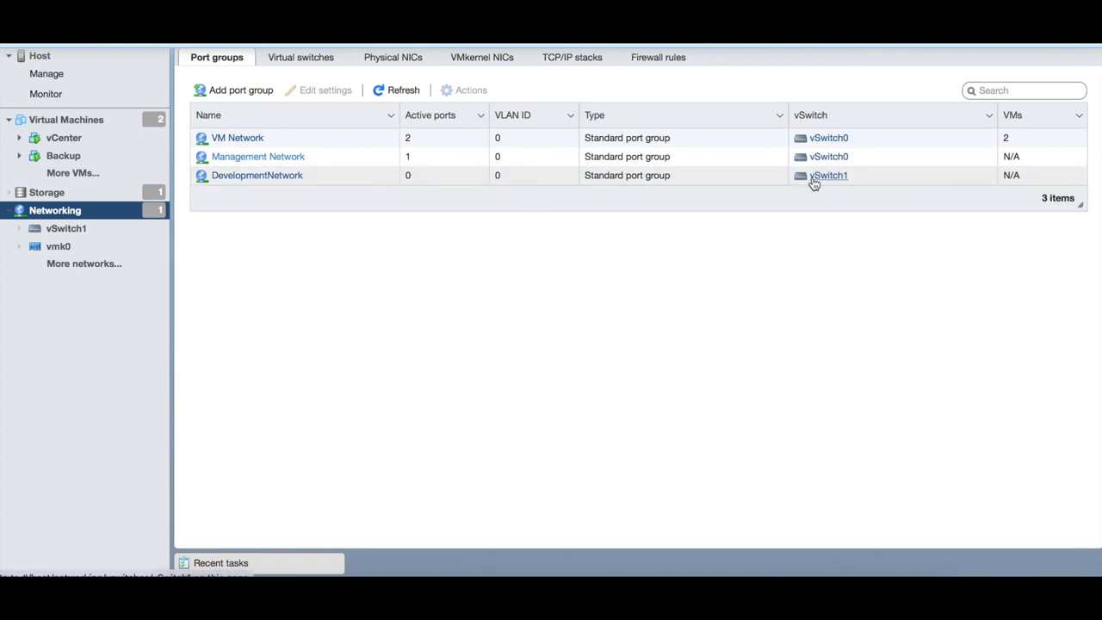
click(303, 57)
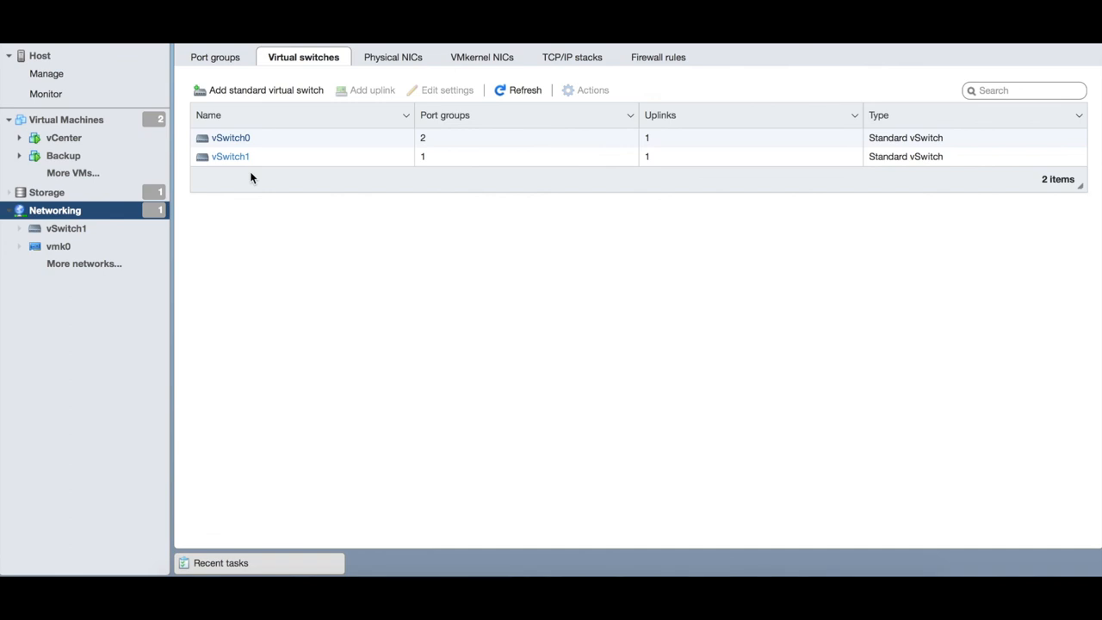
click(216, 57)
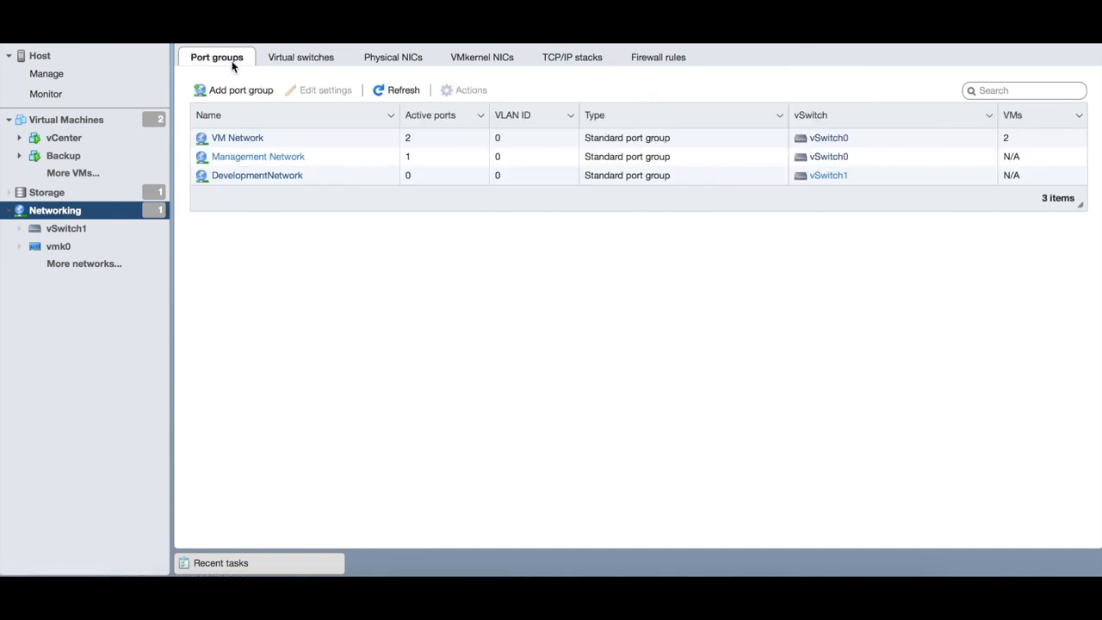
click(256, 174)
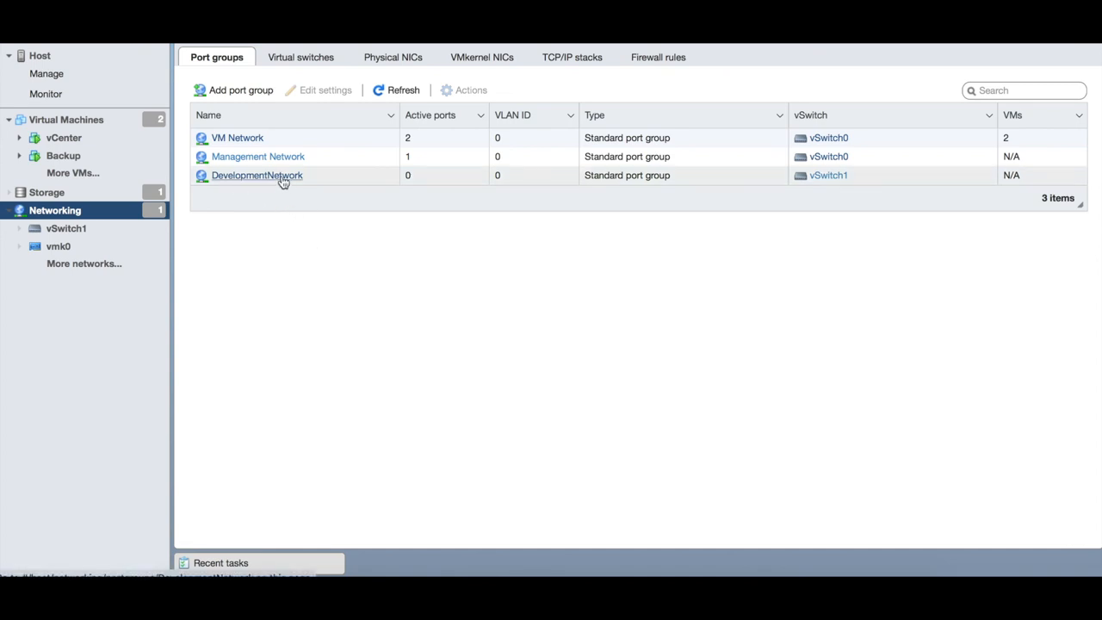
mouse_move(241, 187)
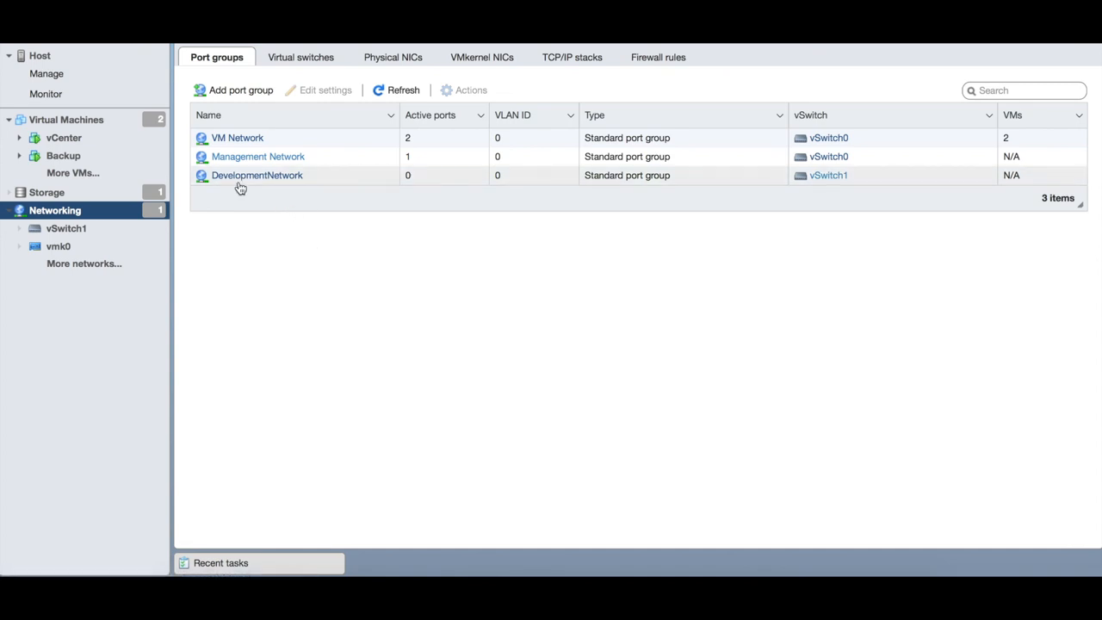
mouse_move(436, 190)
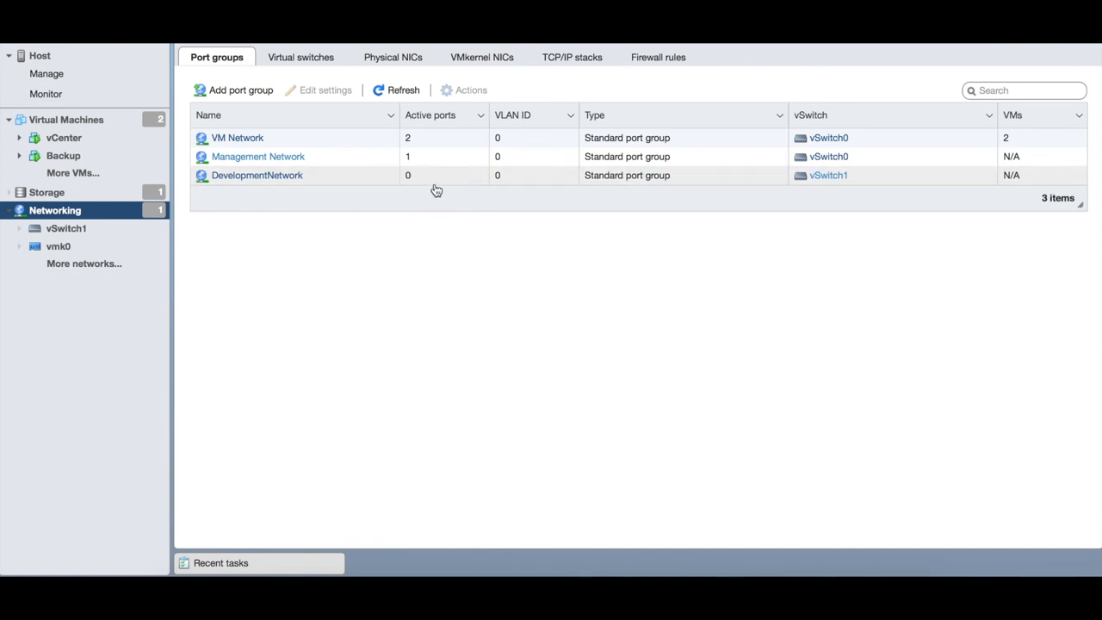
mouse_move(315, 290)
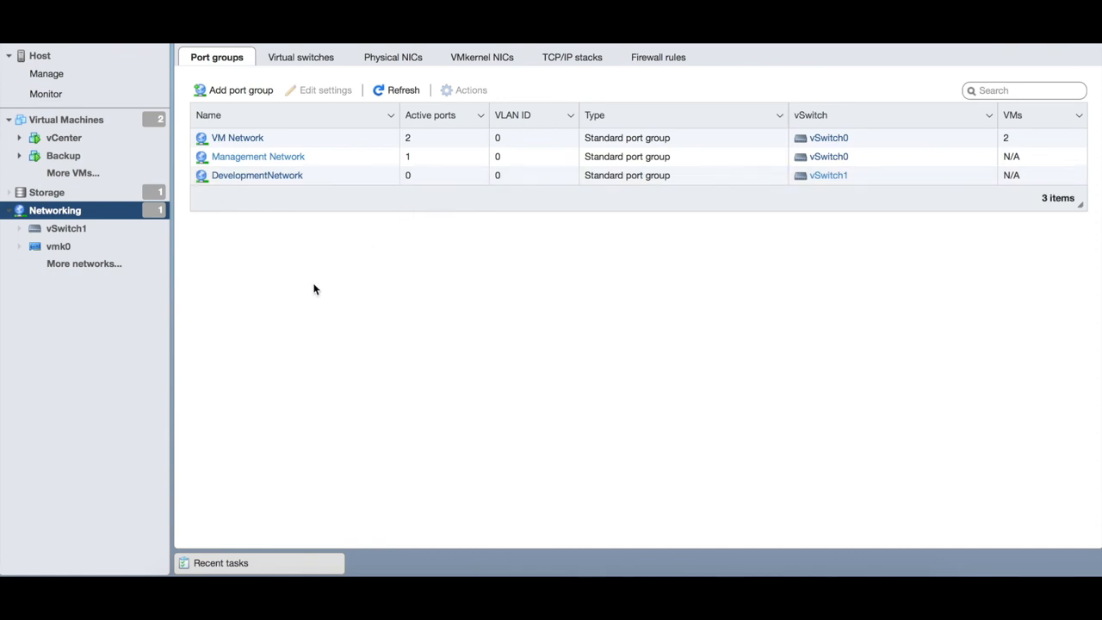